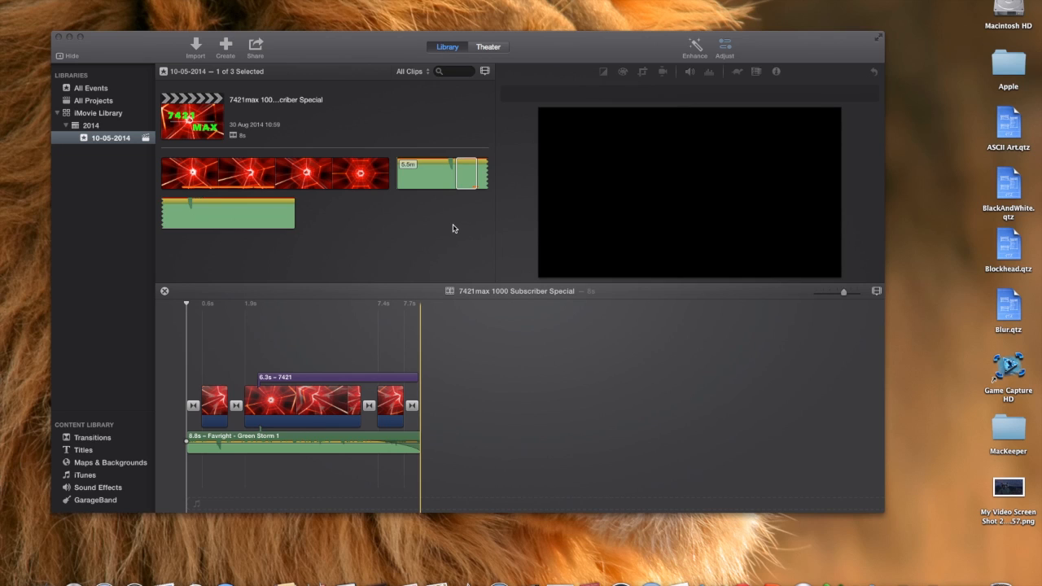
{"action": "mouse_move", "coordinate": [458, 238]}
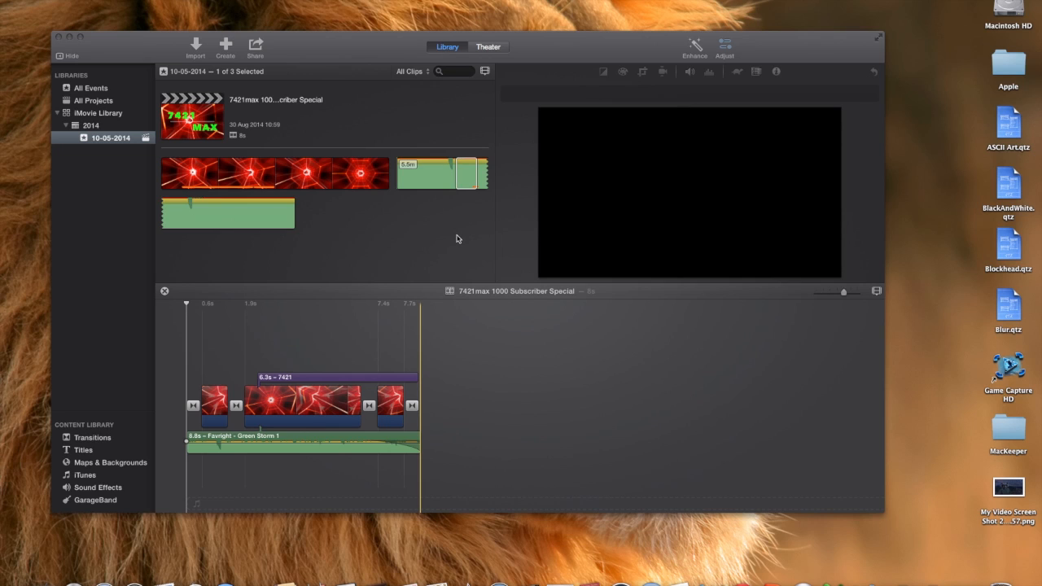
{"action": "mouse_move", "coordinate": [233, 172]}
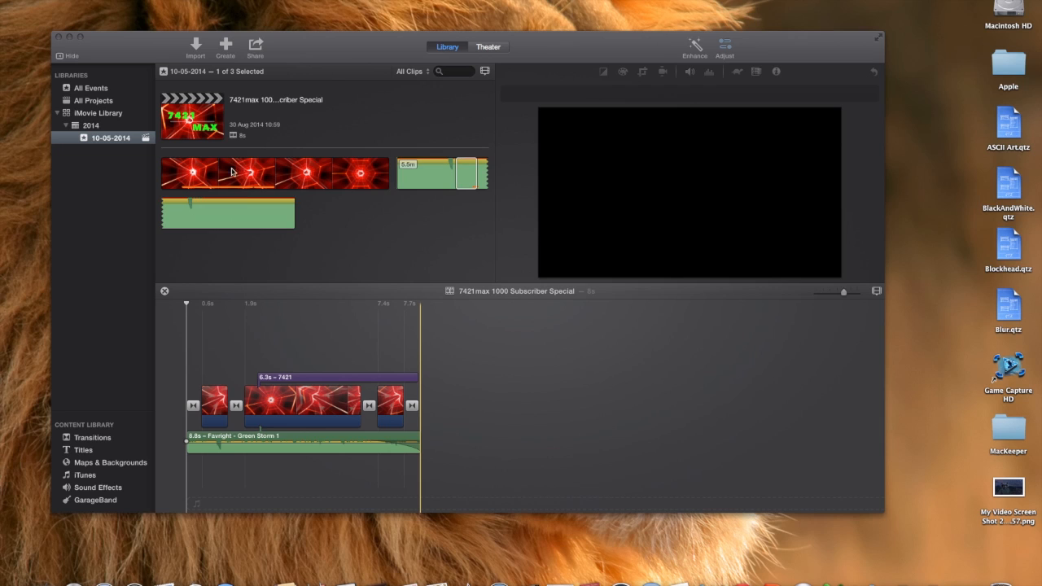
{"action": "mouse_move", "coordinate": [189, 173]}
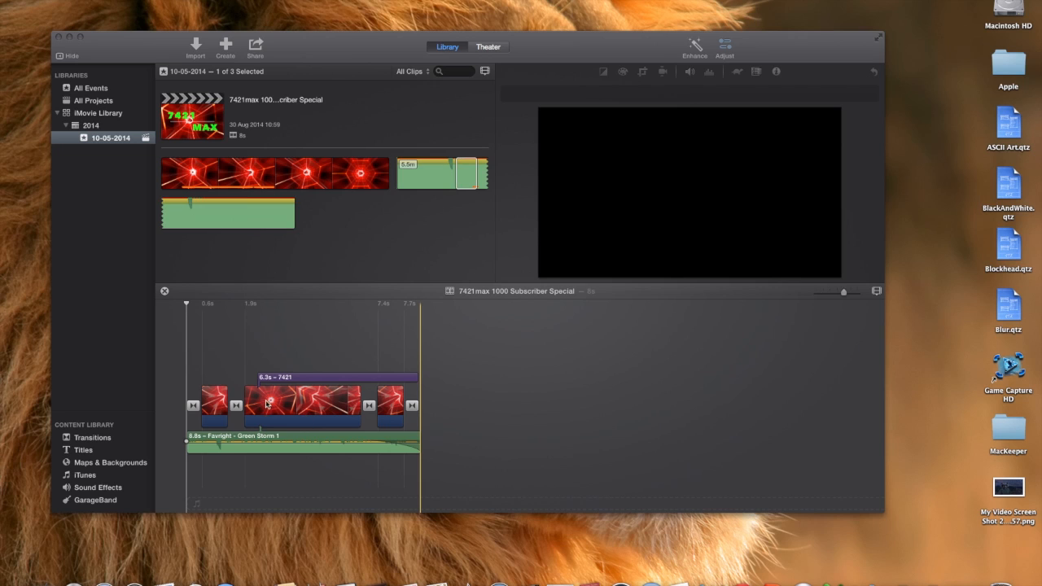
{"action": "mouse_move", "coordinate": [291, 405]}
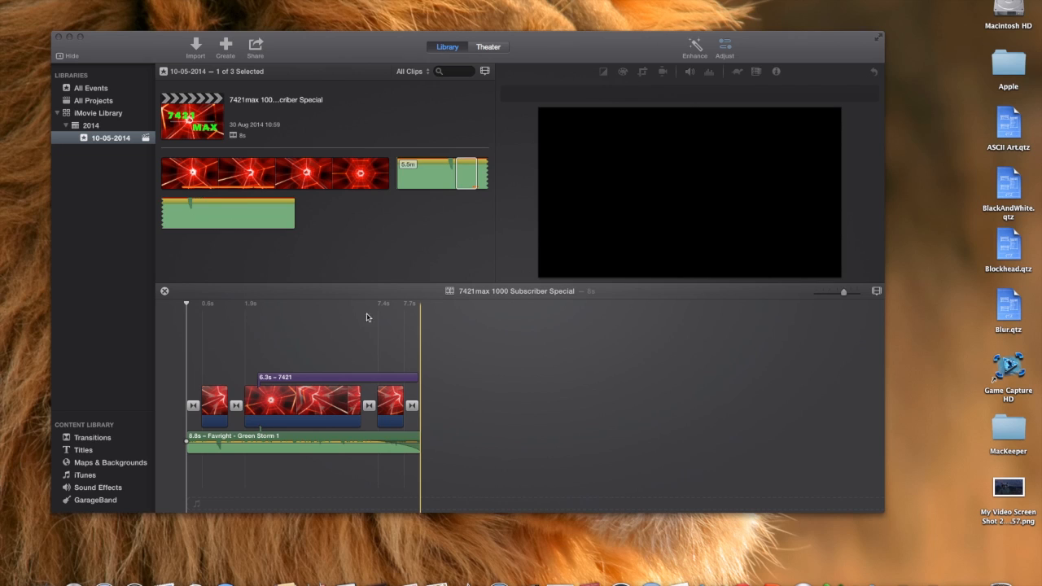
{"action": "mouse_move", "coordinate": [423, 222]}
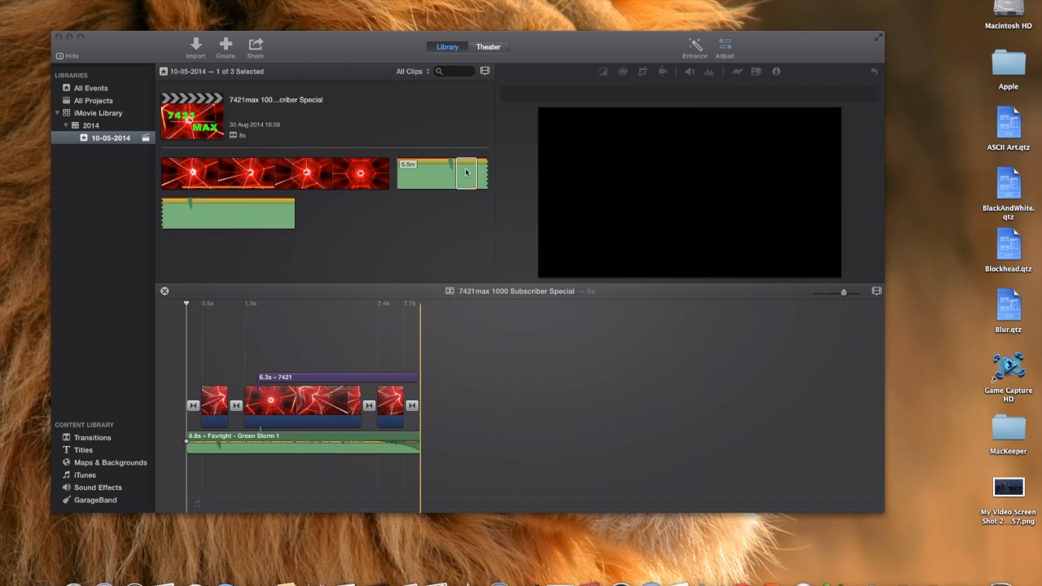
{"action": "mouse_move", "coordinate": [250, 453]}
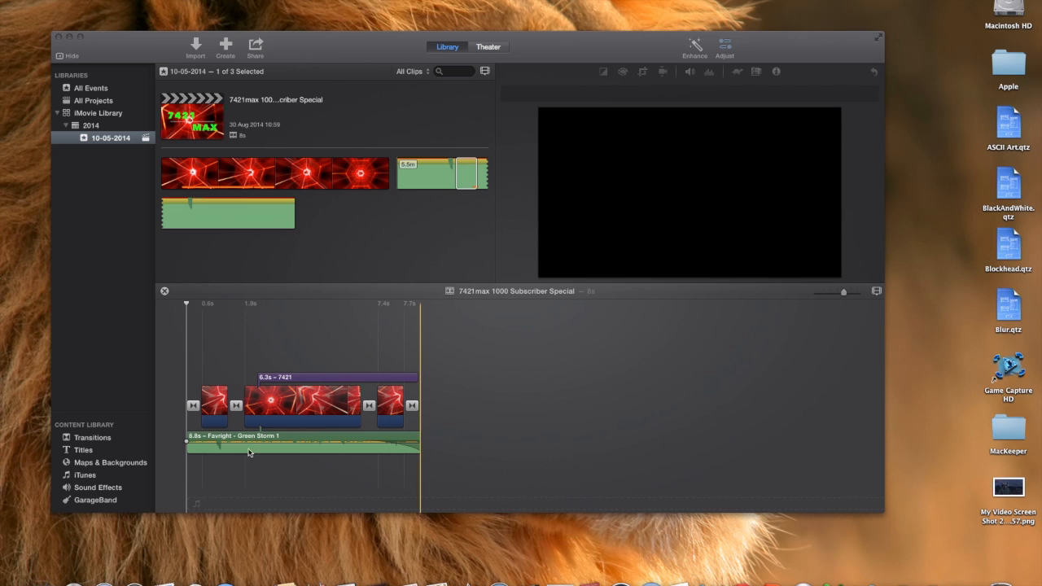
{"action": "mouse_move", "coordinate": [171, 451]}
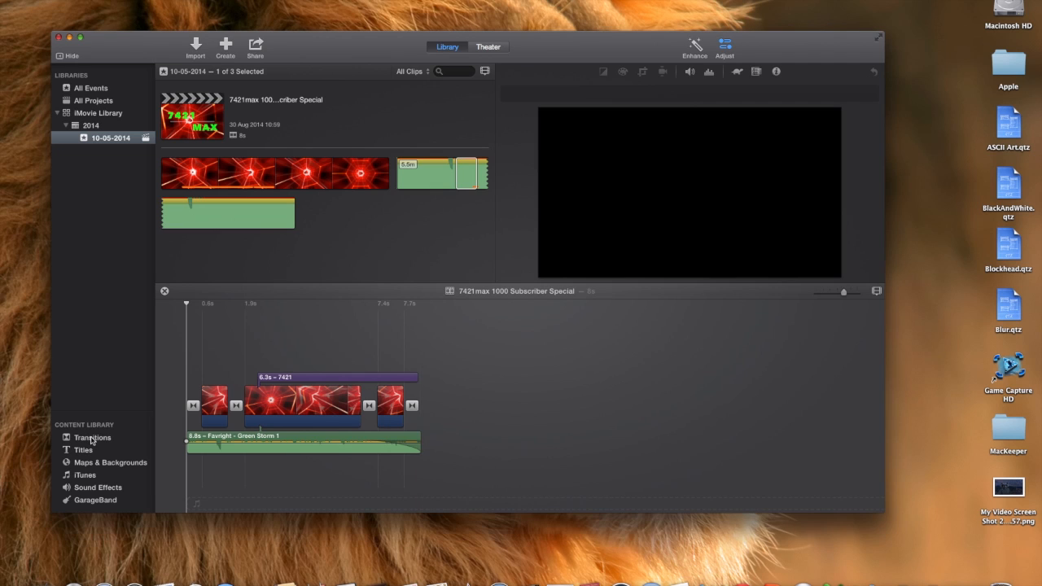
Browse the transitions collection, return to the event clips and switch from iMovie to the browser
{"action": "left_click", "coordinate": [92, 437]}
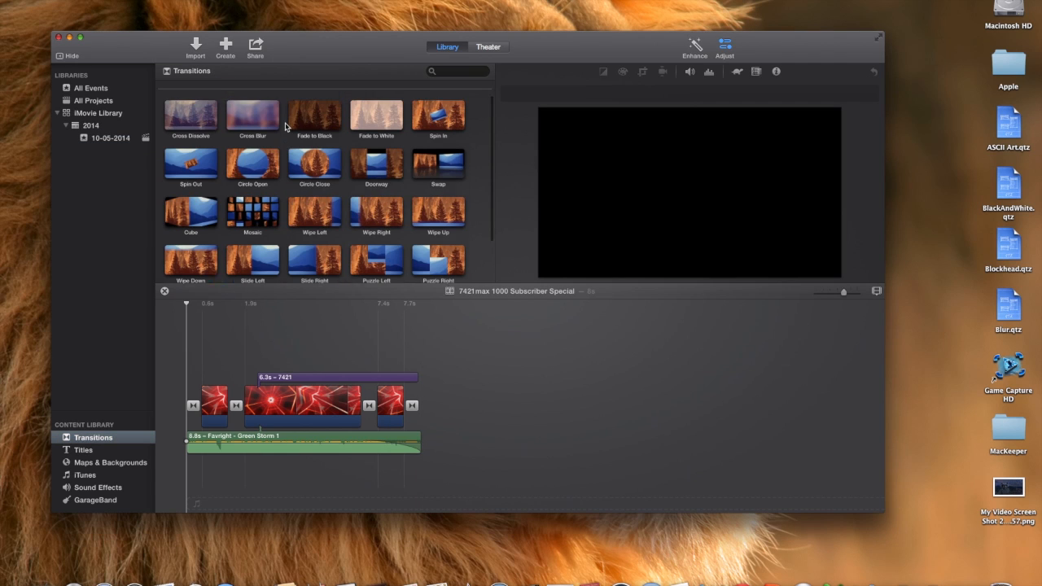
{"action": "scroll", "scroll_direction": "down", "scroll_amount": 3}
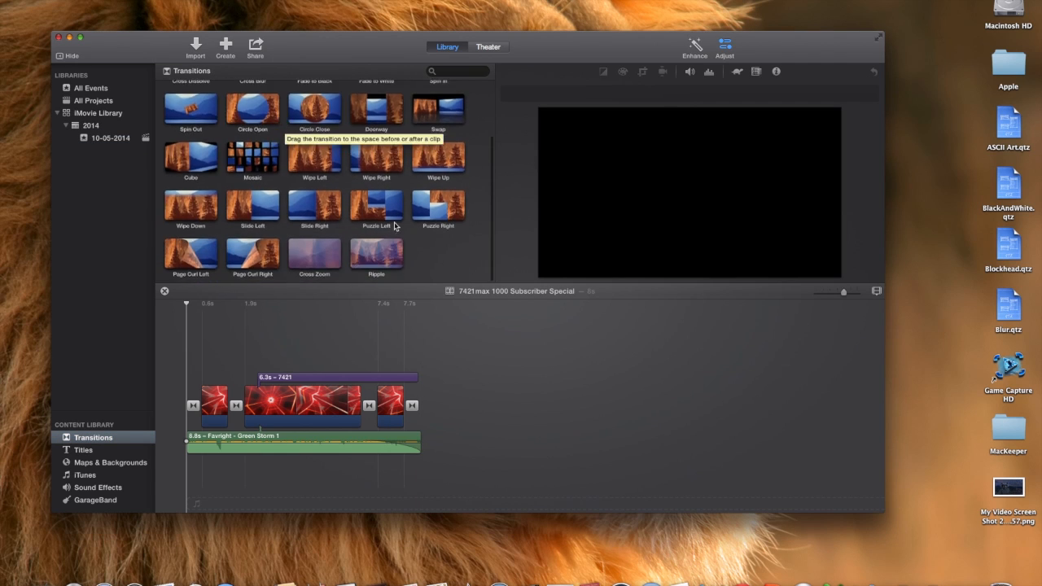
{"action": "mouse_move", "coordinate": [314, 123]}
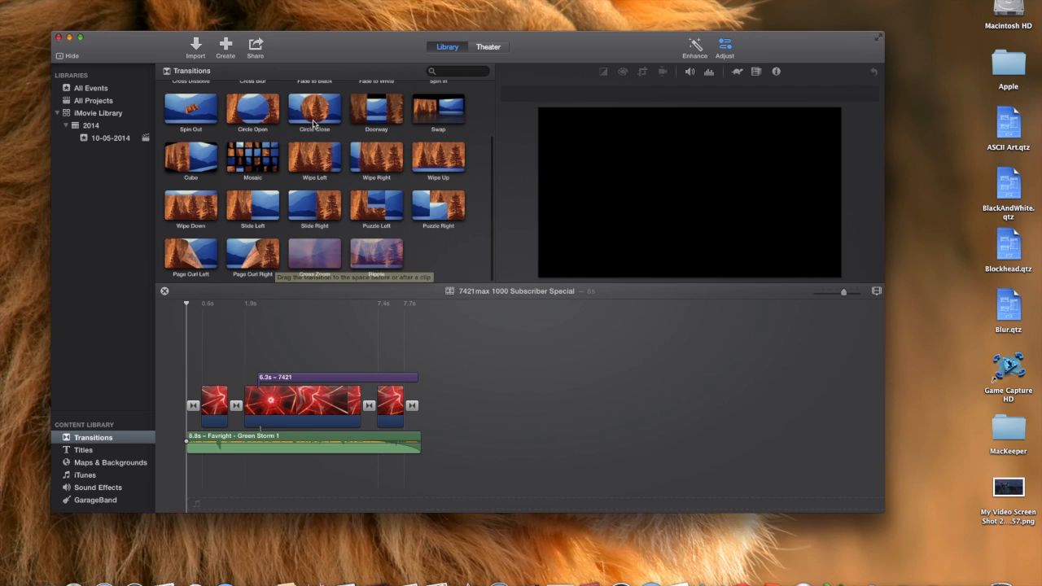
{"action": "scroll", "scroll_direction": "up", "scroll_amount": 3}
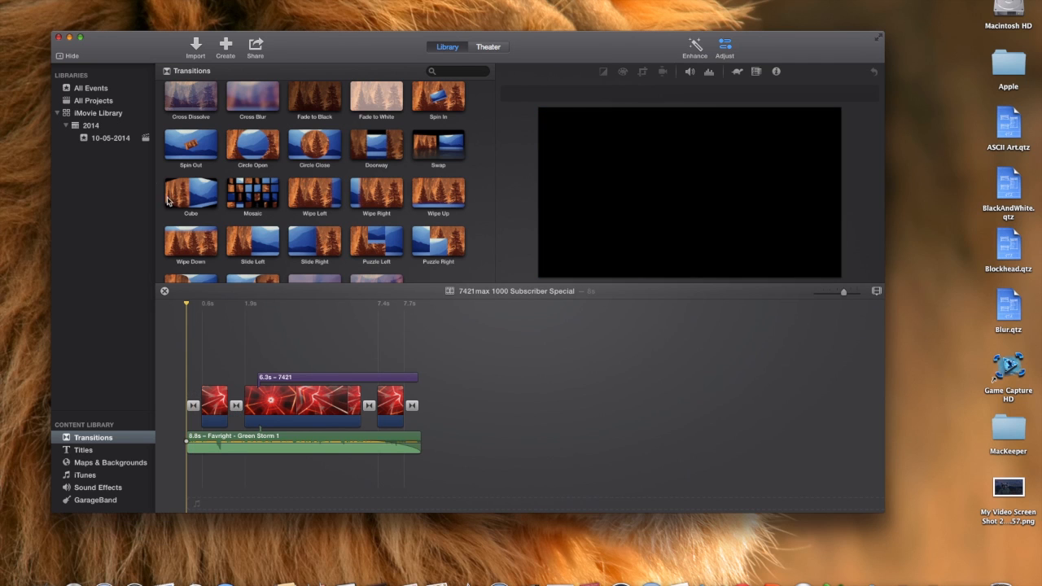
{"action": "left_click", "coordinate": [109, 138]}
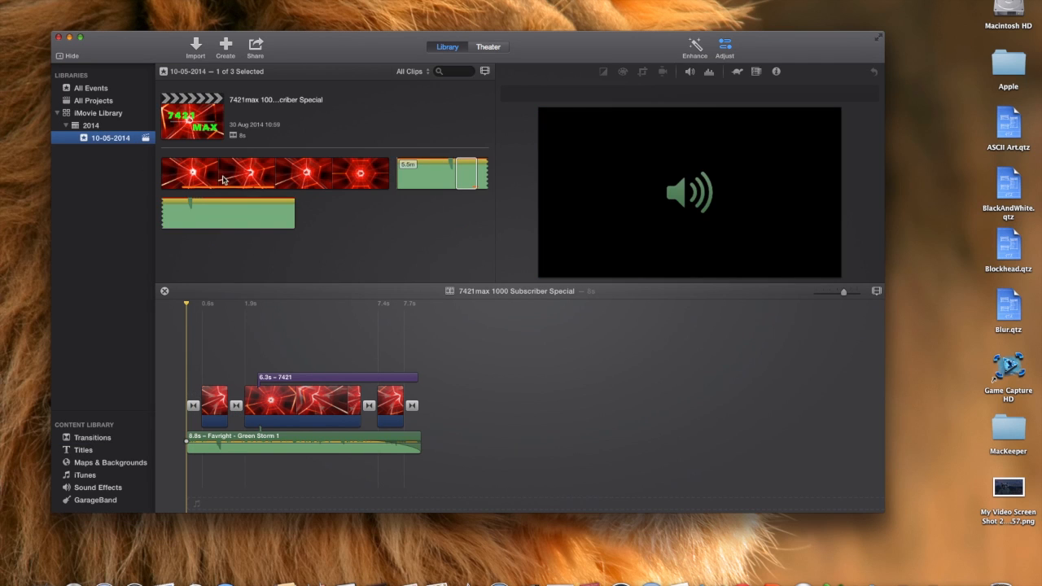
{"action": "left_click", "coordinate": [171, 173]}
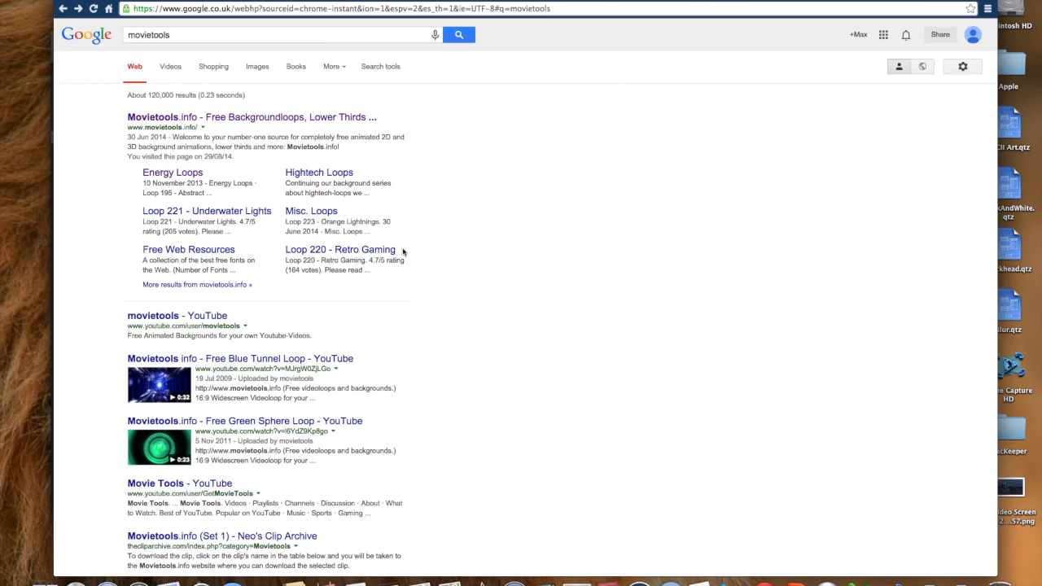
{"action": "mouse_move", "coordinate": [143, 49]}
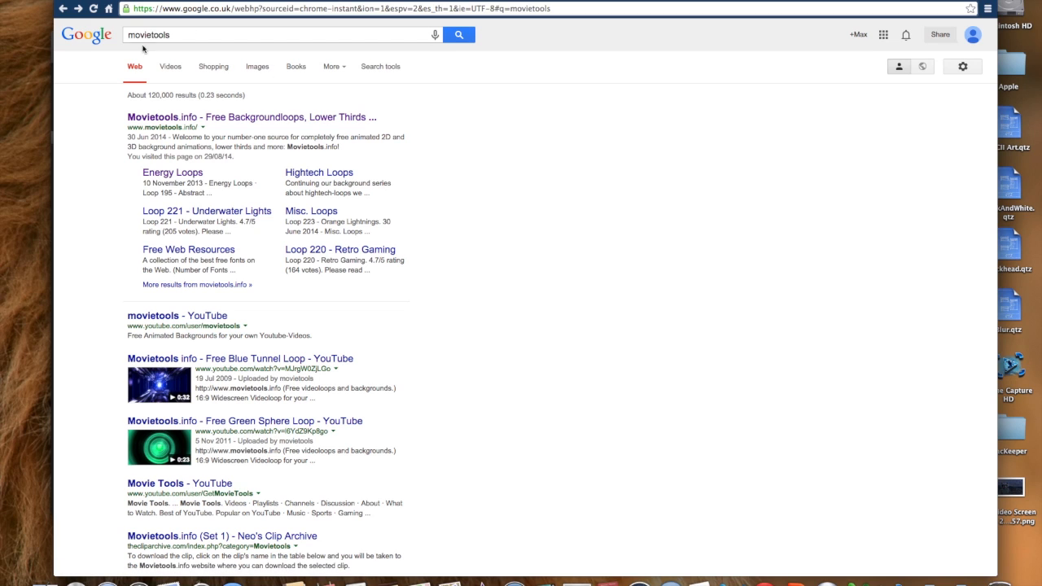
{"action": "mouse_move", "coordinate": [182, 121]}
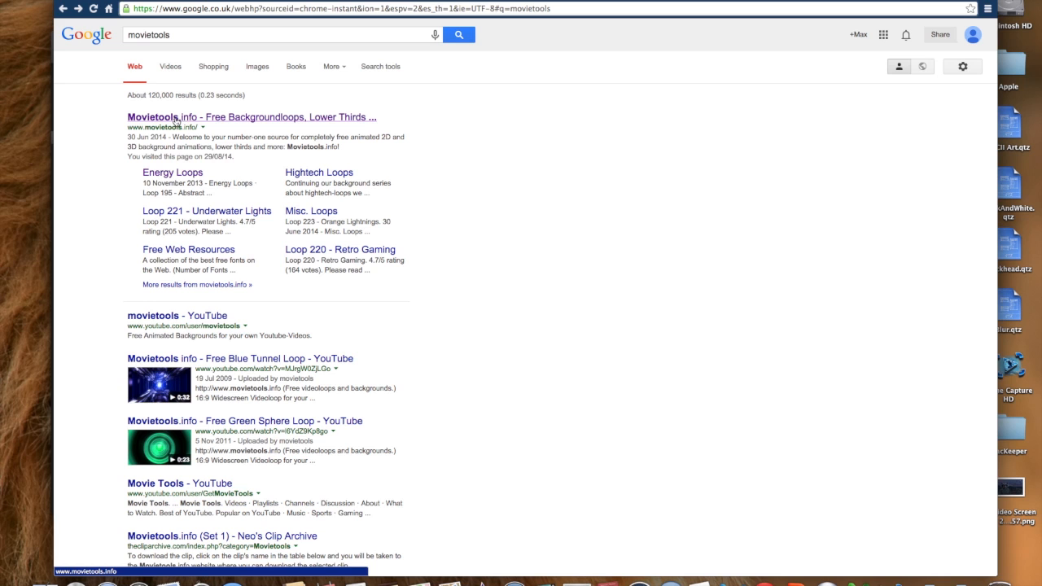
Open Movietools.info from the results and expand Video Background Loops into the Energy Loops category
{"action": "left_click", "coordinate": [254, 117]}
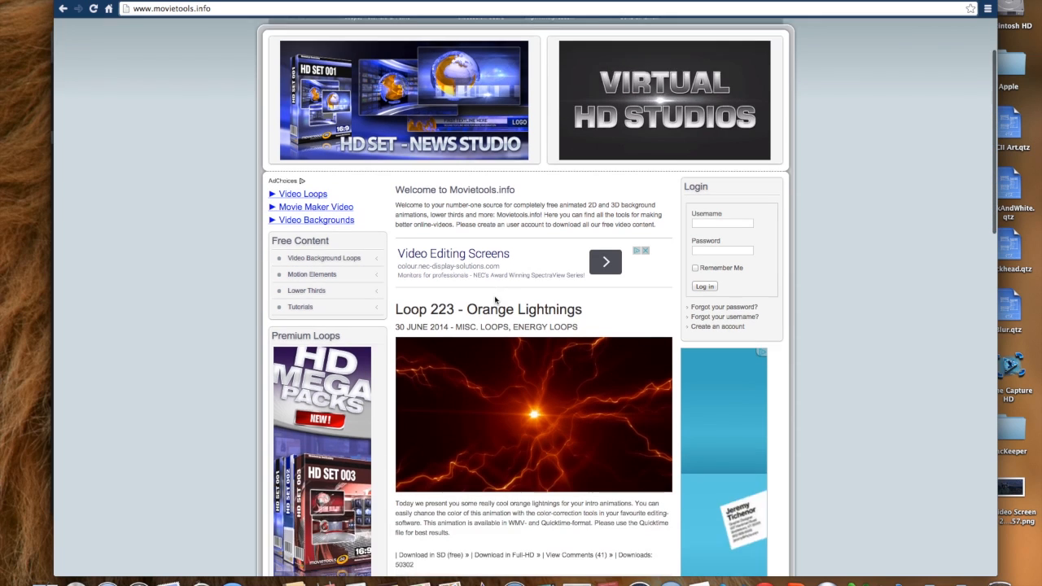
{"action": "scroll", "scroll_direction": "down", "scroll_amount": 3}
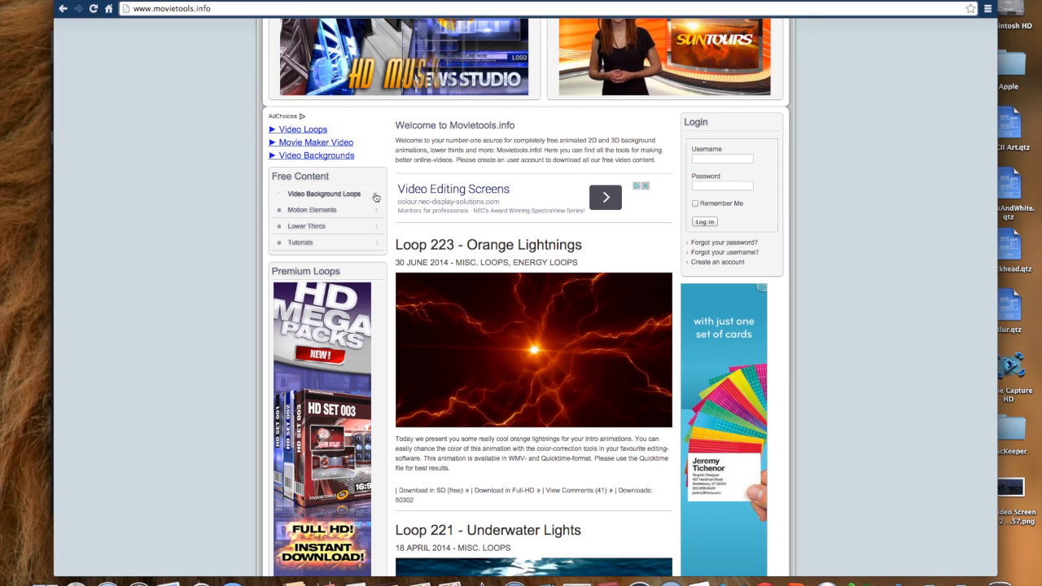
{"action": "left_click", "coordinate": [324, 194]}
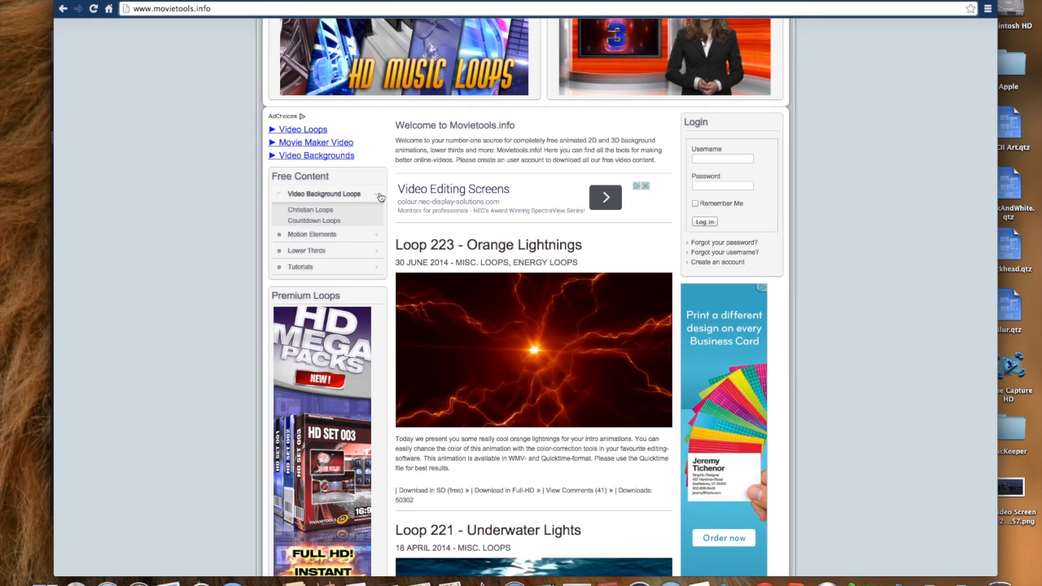
{"action": "left_click", "coordinate": [324, 193]}
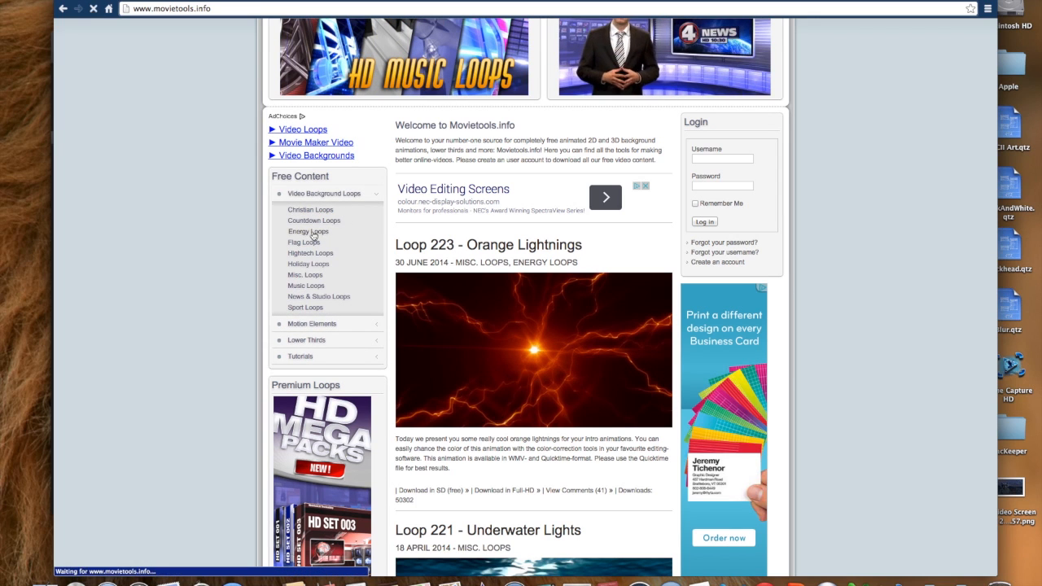
Open the Loop 195 – Abstract Flames background page from the loops listing
{"action": "left_click", "coordinate": [308, 231]}
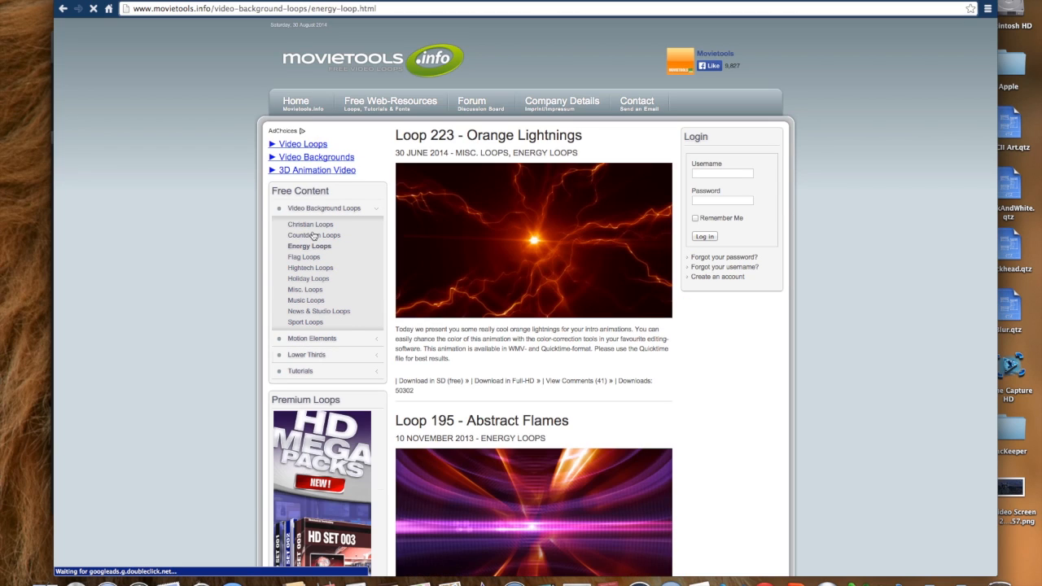
{"action": "scroll", "scroll_direction": "down", "scroll_amount": 3}
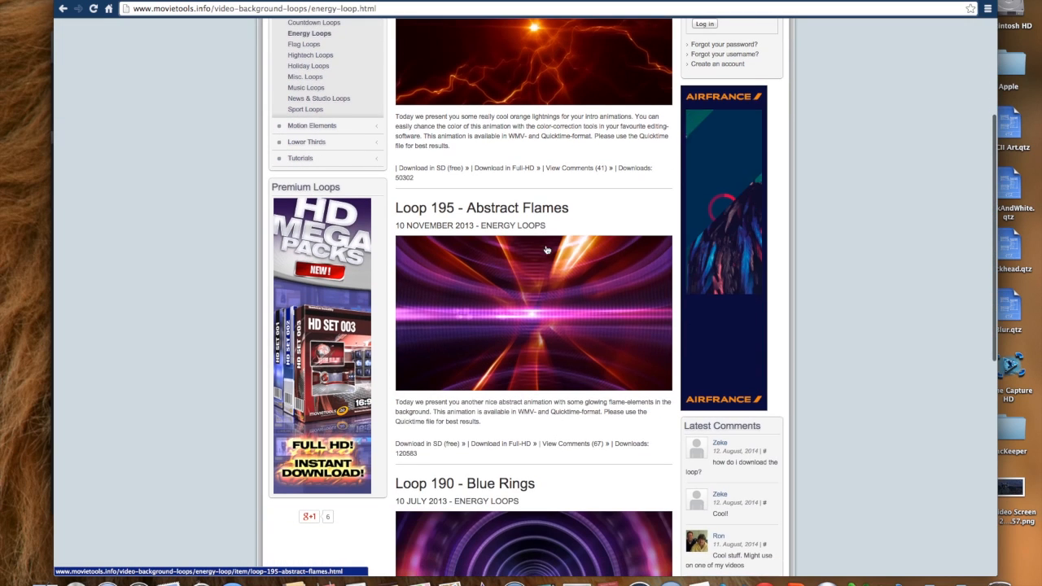
{"action": "left_click", "coordinate": [533, 314]}
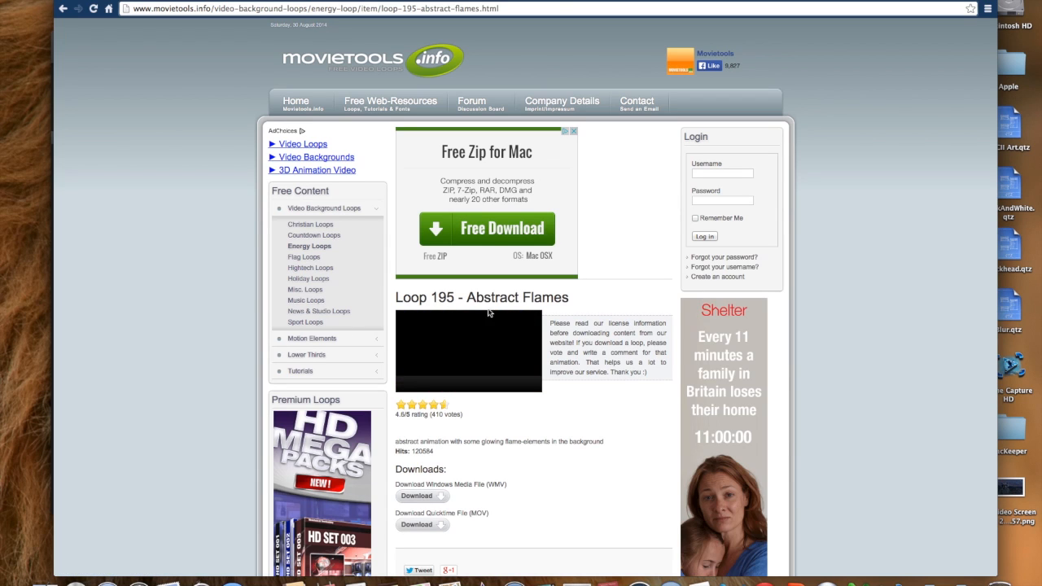
Play and pause the Abstract Flames preview, then return to the iMovie intro project
{"action": "left_click", "coordinate": [468, 351]}
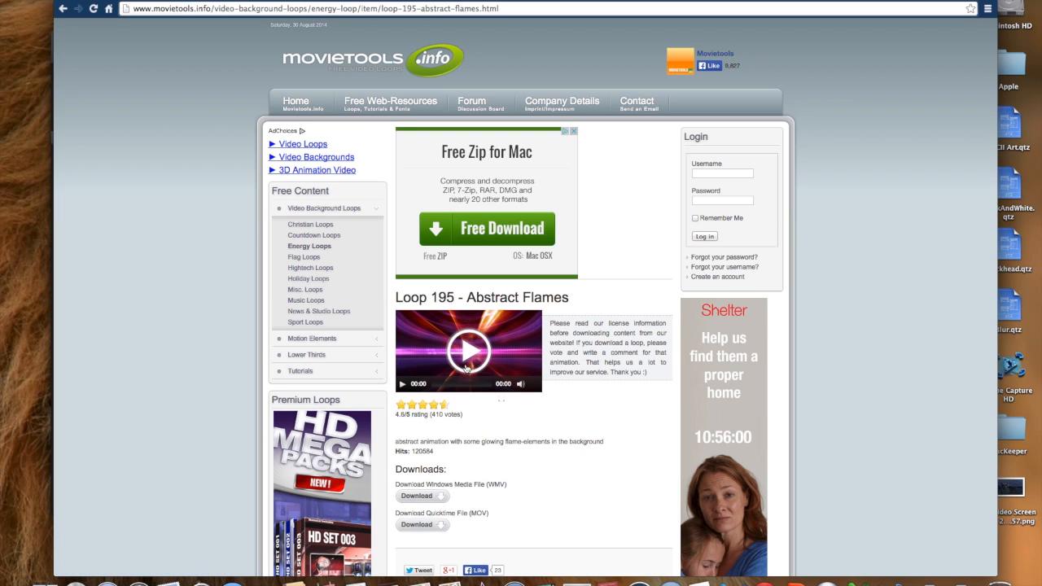
{"action": "left_click", "coordinate": [468, 350]}
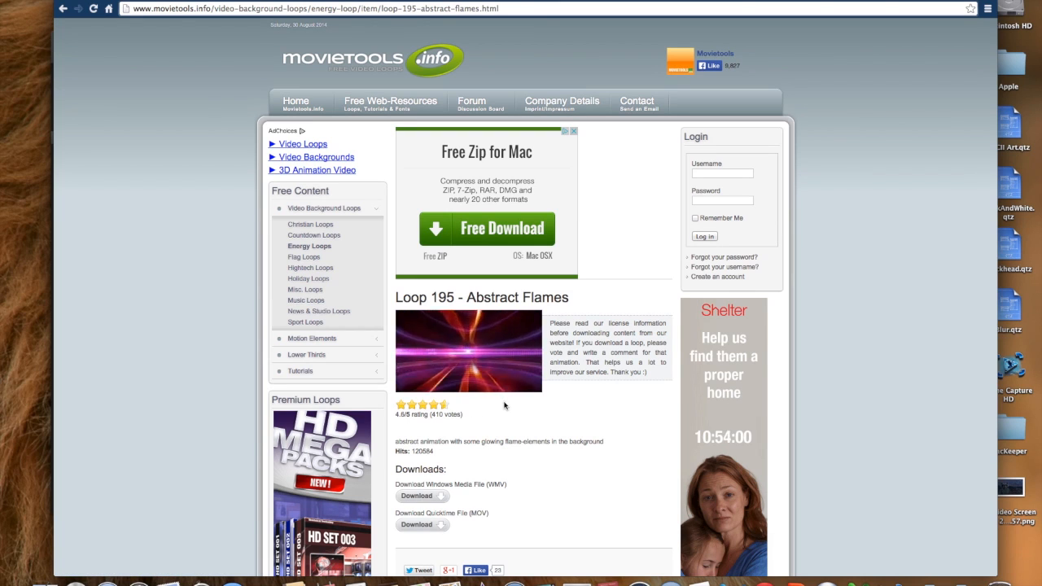
{"action": "left_click", "coordinate": [468, 350]}
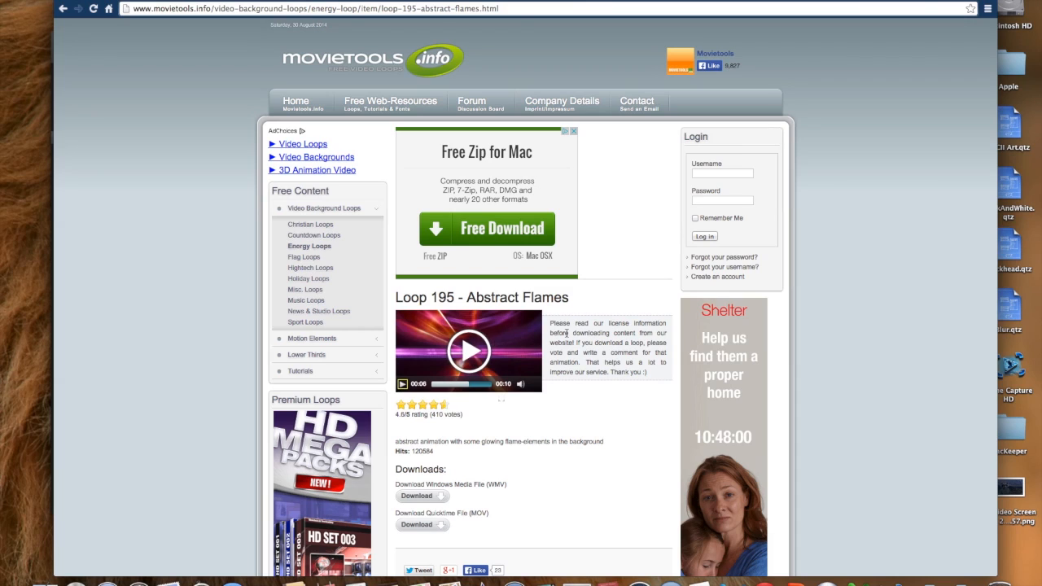
{"action": "mouse_move", "coordinate": [488, 430]}
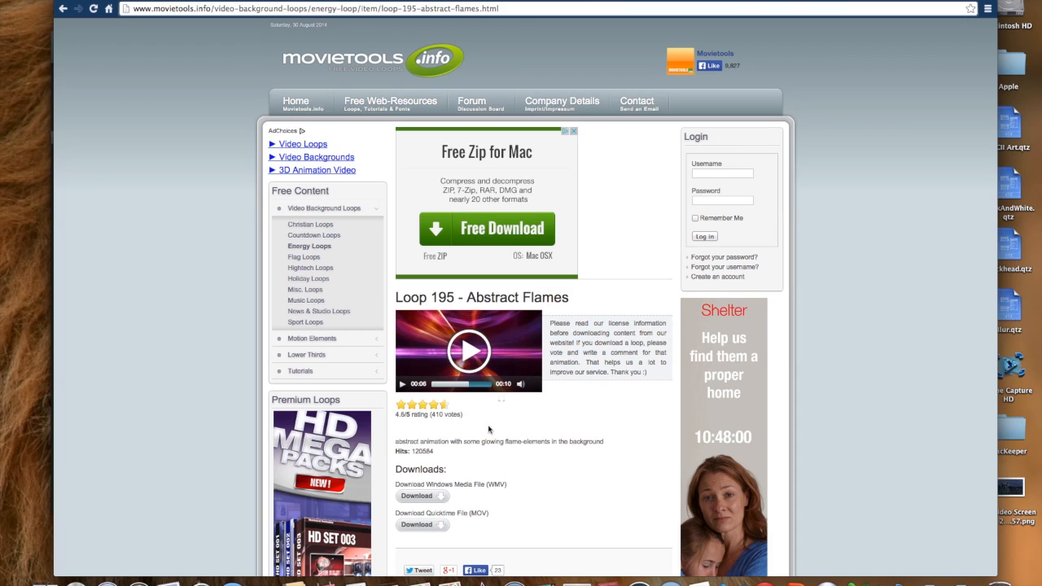
{"action": "mouse_move", "coordinate": [506, 437]}
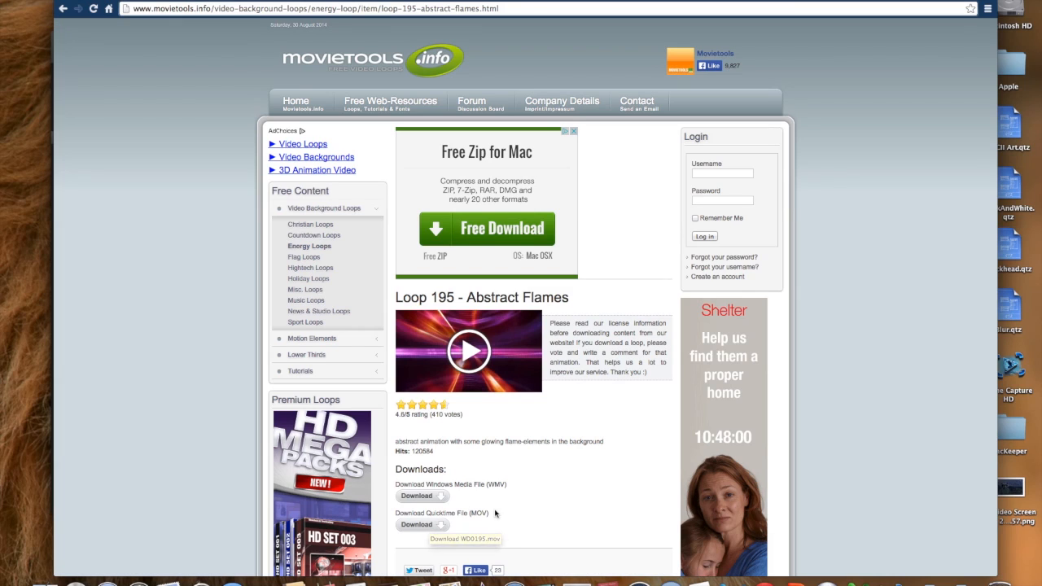
{"action": "mouse_move", "coordinate": [502, 513]}
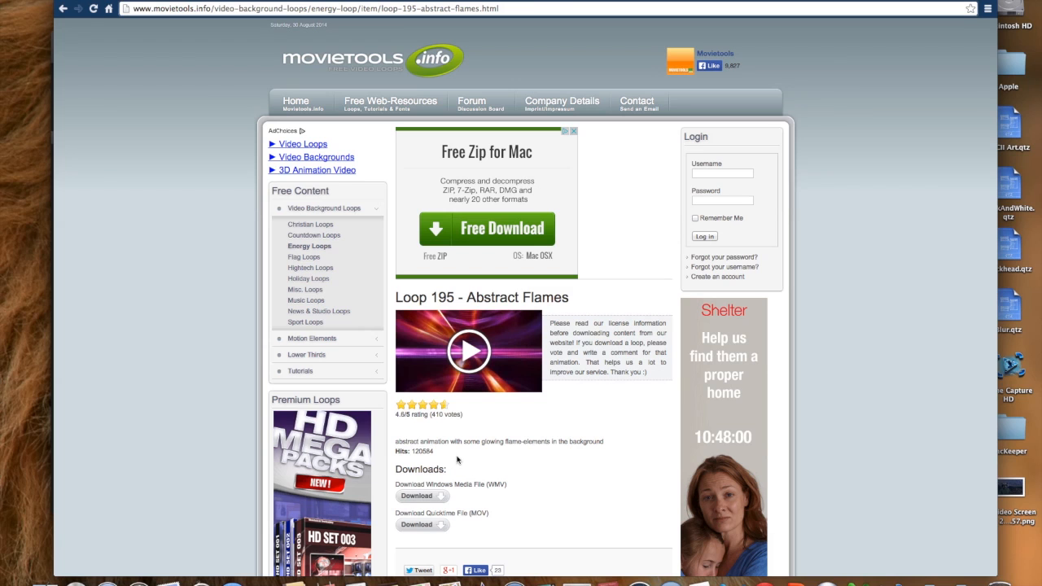
{"action": "left_click", "coordinate": [468, 351]}
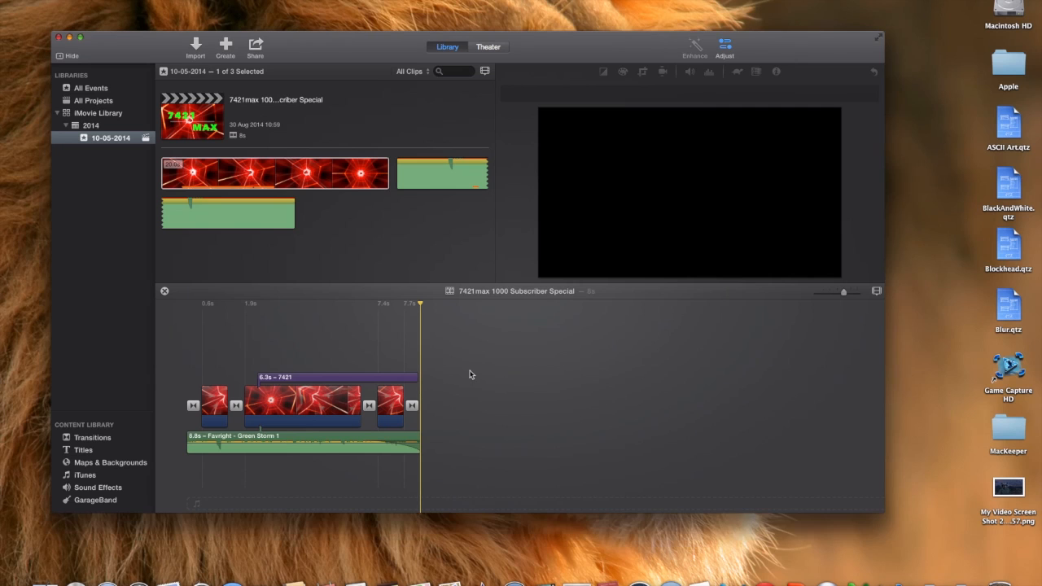
{"action": "left_click", "coordinate": [275, 173]}
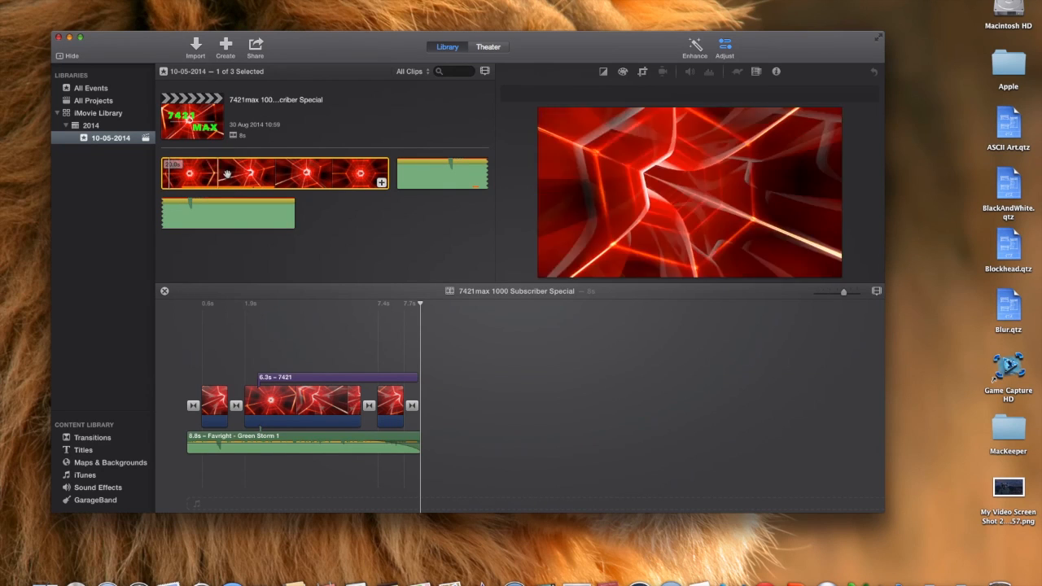
{"action": "left_click", "coordinate": [208, 414]}
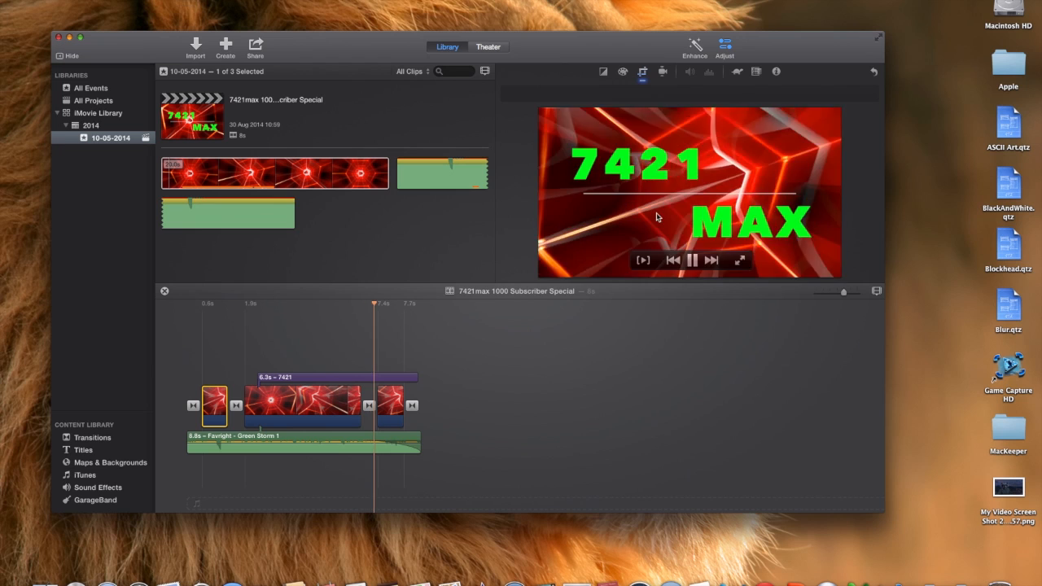
{"action": "left_click", "coordinate": [693, 260]}
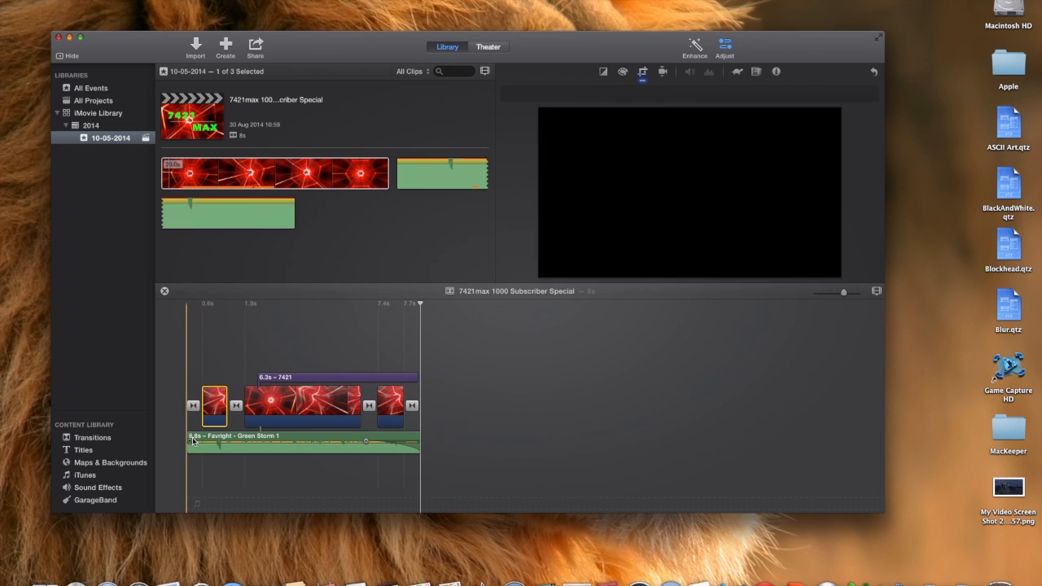
{"action": "left_click", "coordinate": [362, 440]}
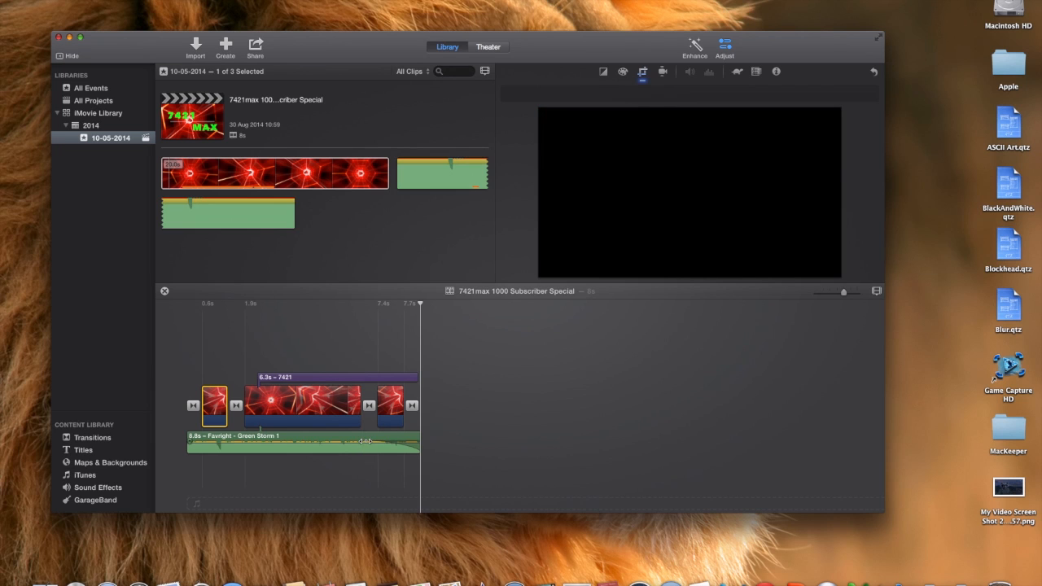
{"action": "left_click", "coordinate": [367, 441]}
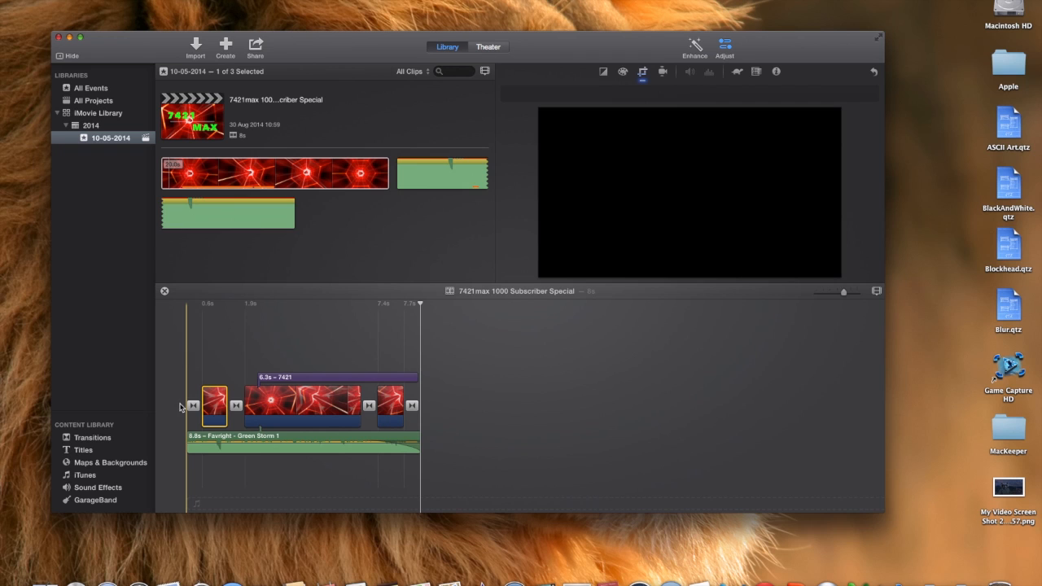
{"action": "left_click", "coordinate": [214, 406]}
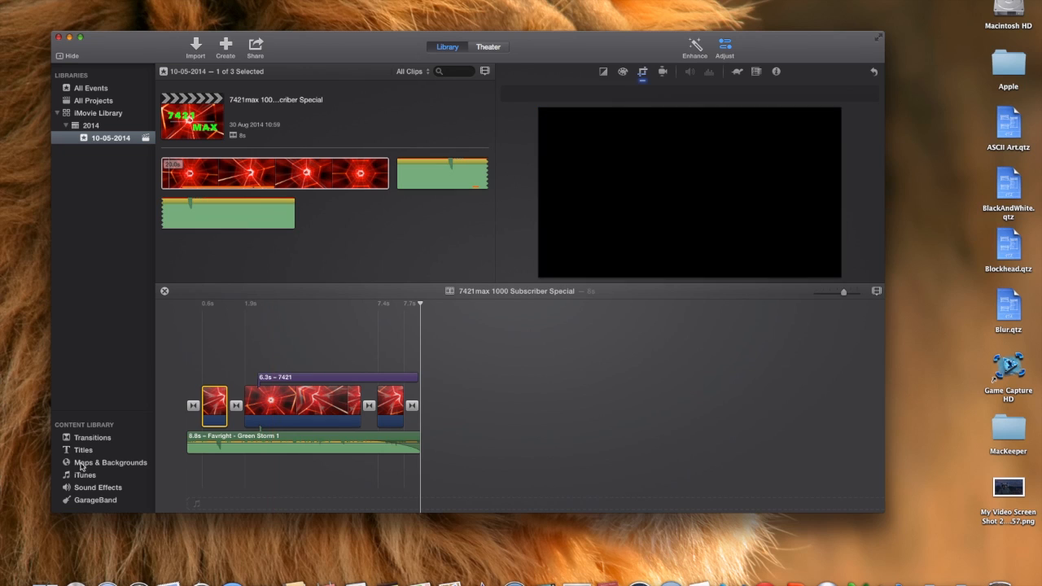
{"action": "mouse_move", "coordinate": [82, 450]}
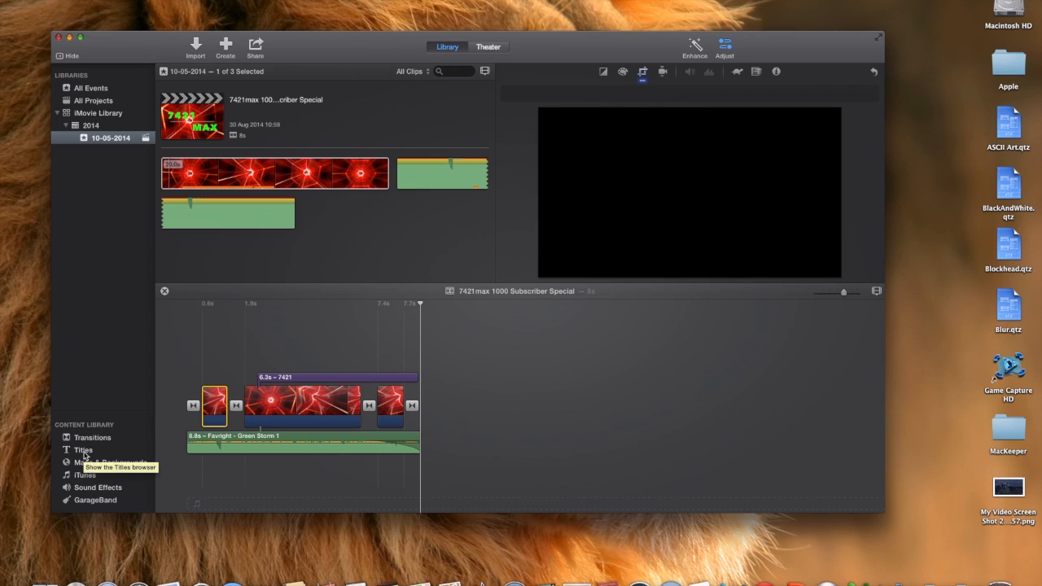
{"action": "left_click", "coordinate": [83, 450]}
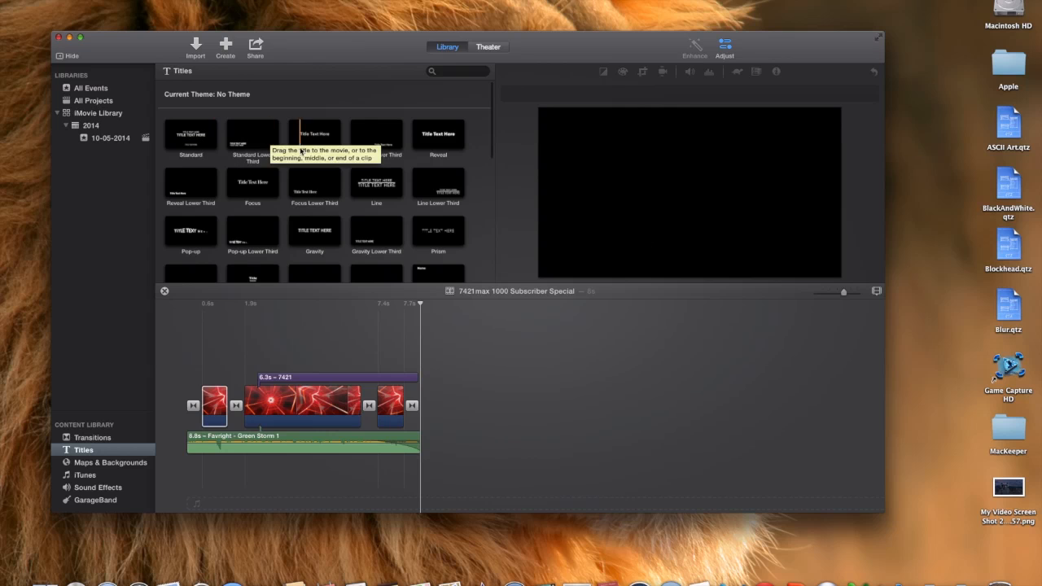
{"action": "mouse_move", "coordinate": [315, 134]}
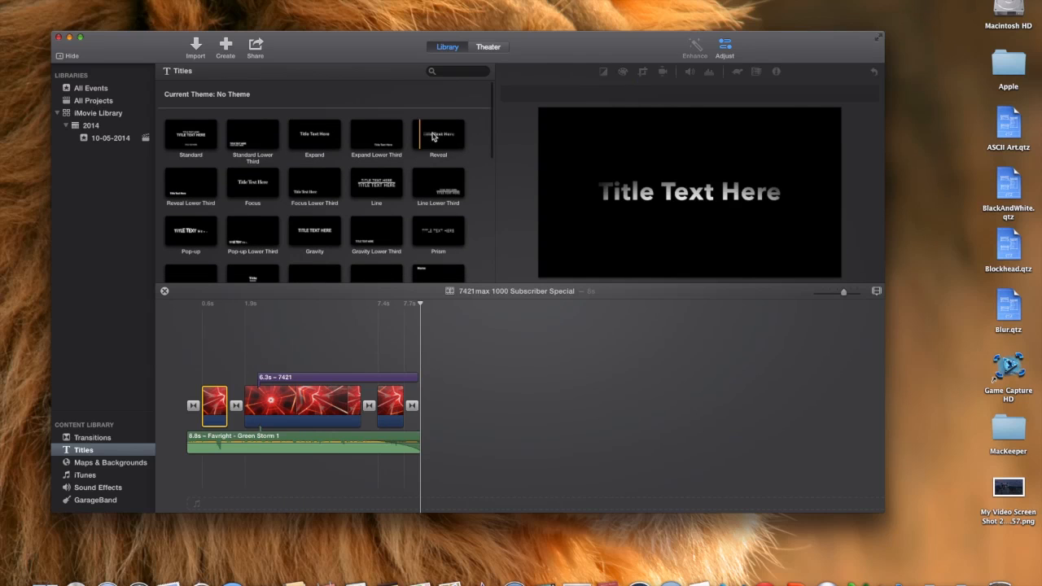
Scroll down the Titles browser to preview styles like Reveal and the cloud-shaped title
{"action": "scroll", "scroll_direction": "down", "scroll_amount": 3}
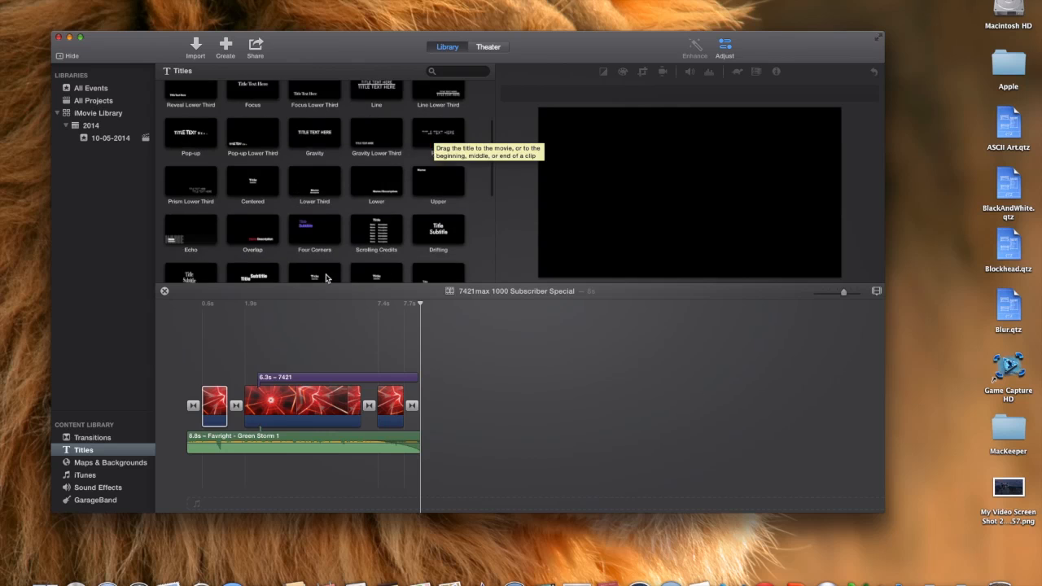
{"action": "scroll", "scroll_direction": "down", "scroll_amount": 3}
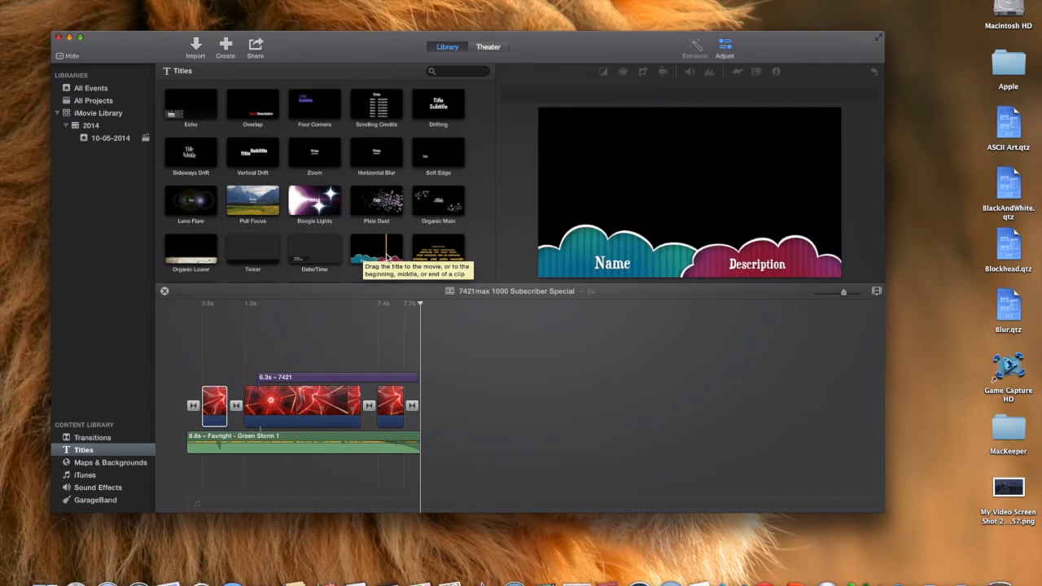
{"action": "mouse_move", "coordinate": [438, 253]}
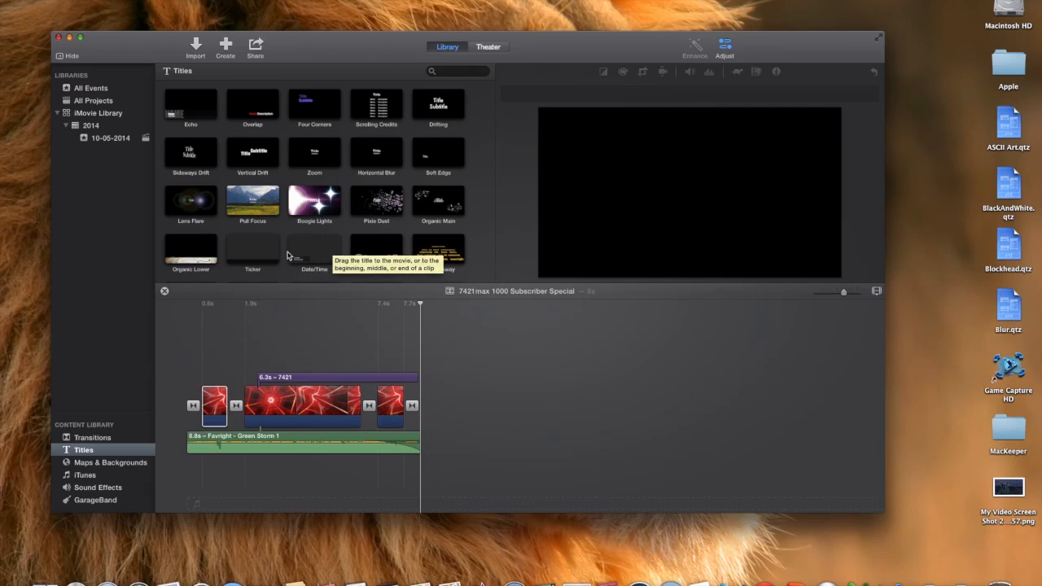
{"action": "mouse_move", "coordinate": [314, 248]}
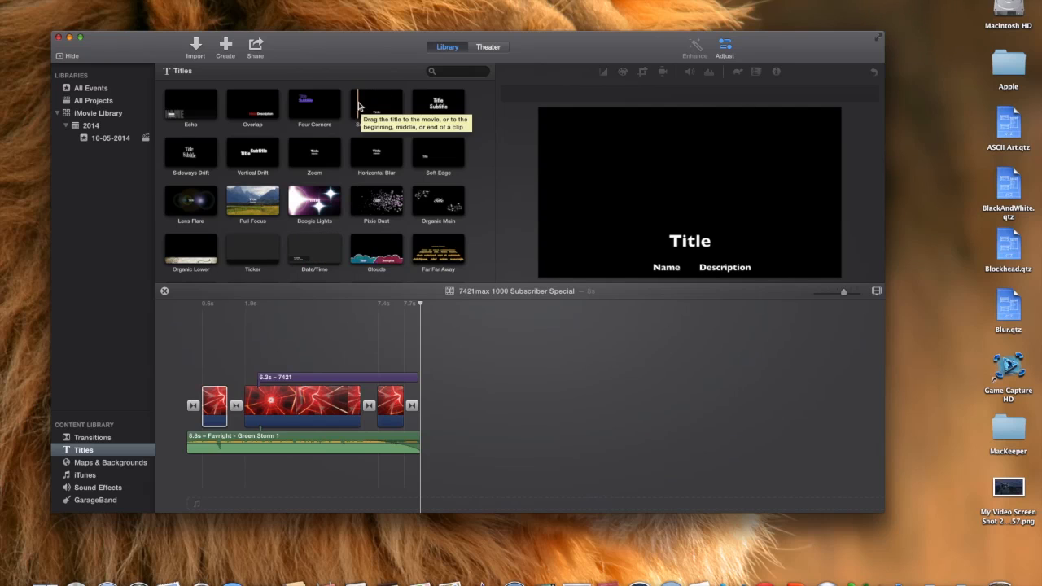
{"action": "mouse_move", "coordinate": [438, 106]}
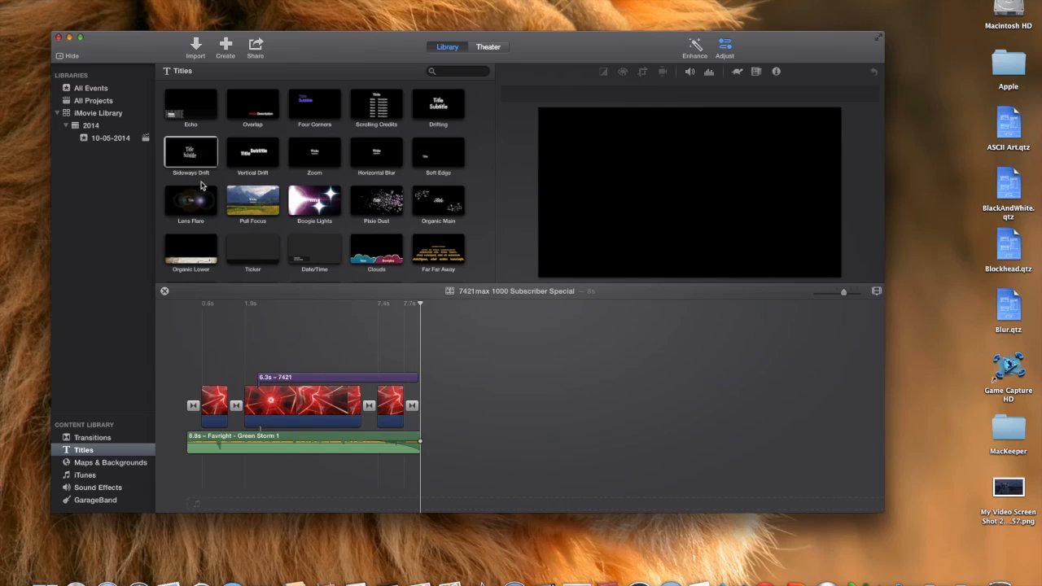
{"action": "left_click", "coordinate": [273, 404]}
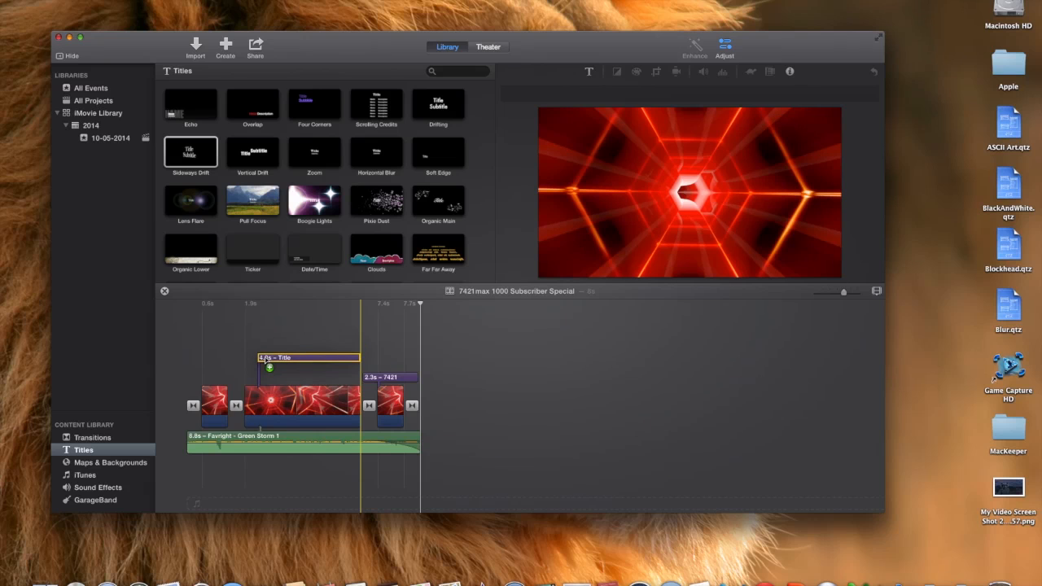
{"action": "left_click_drag", "start_coordinate": [308, 358], "coordinate": [332, 481]}
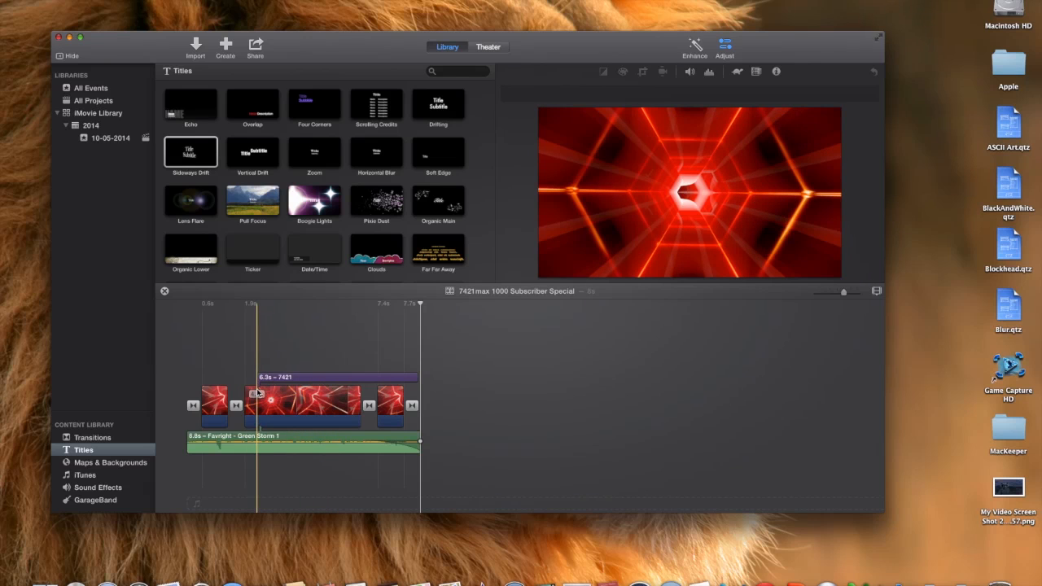
{"action": "left_click", "coordinate": [270, 393]}
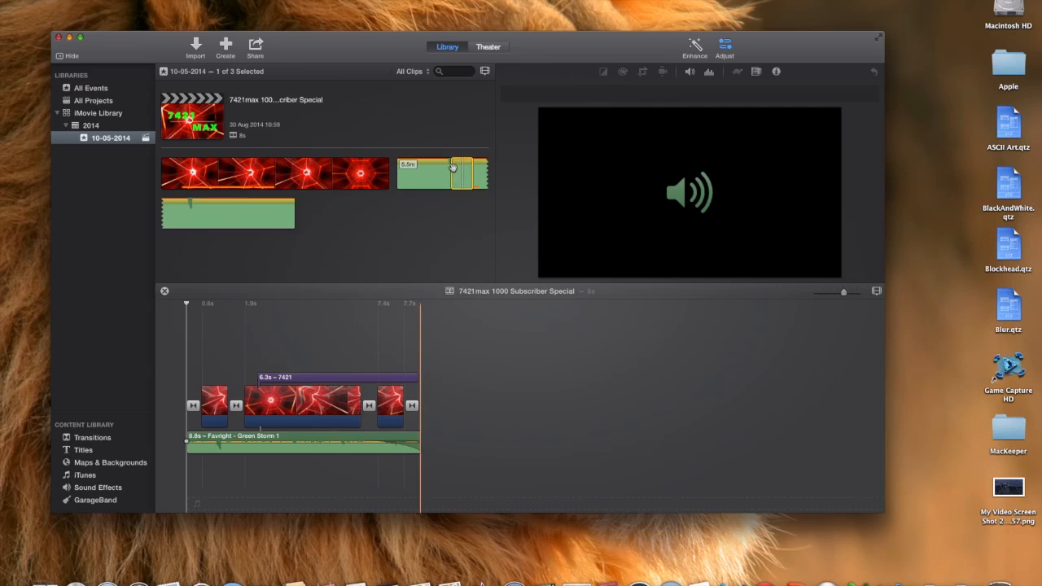
{"action": "mouse_move", "coordinate": [468, 168]}
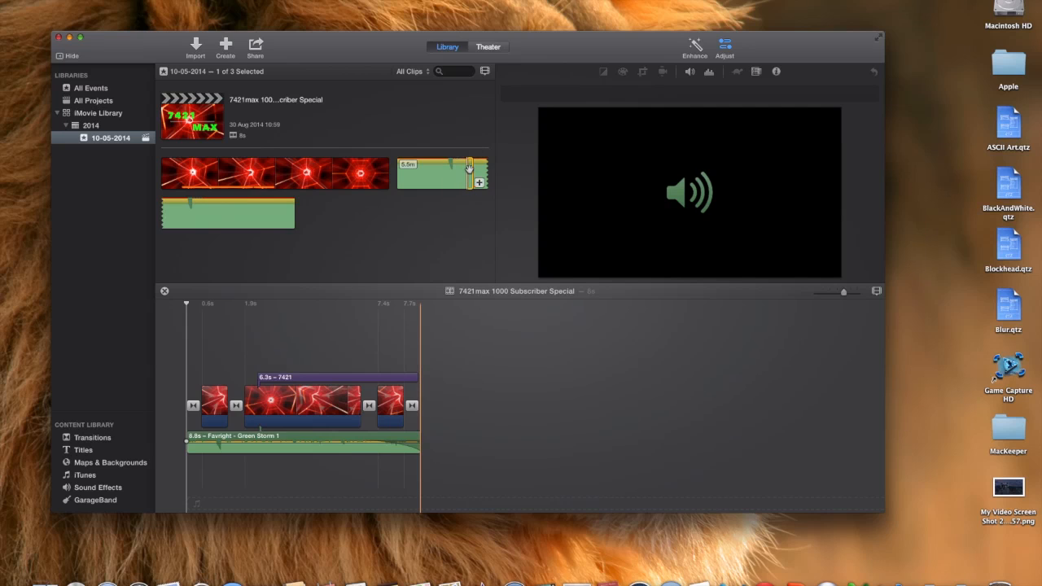
{"action": "left_click", "coordinate": [468, 175]}
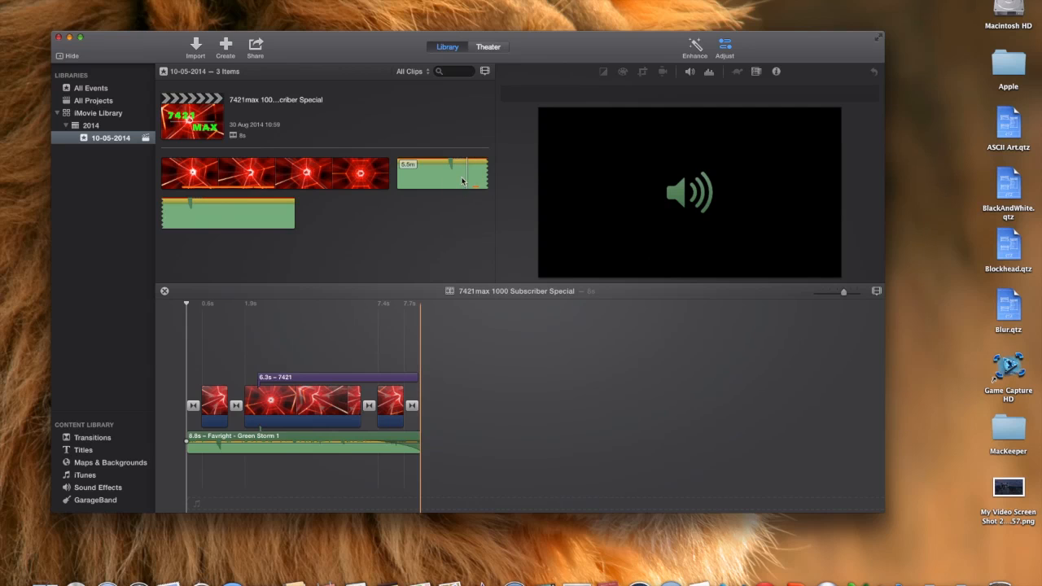
{"action": "left_click", "coordinate": [443, 172]}
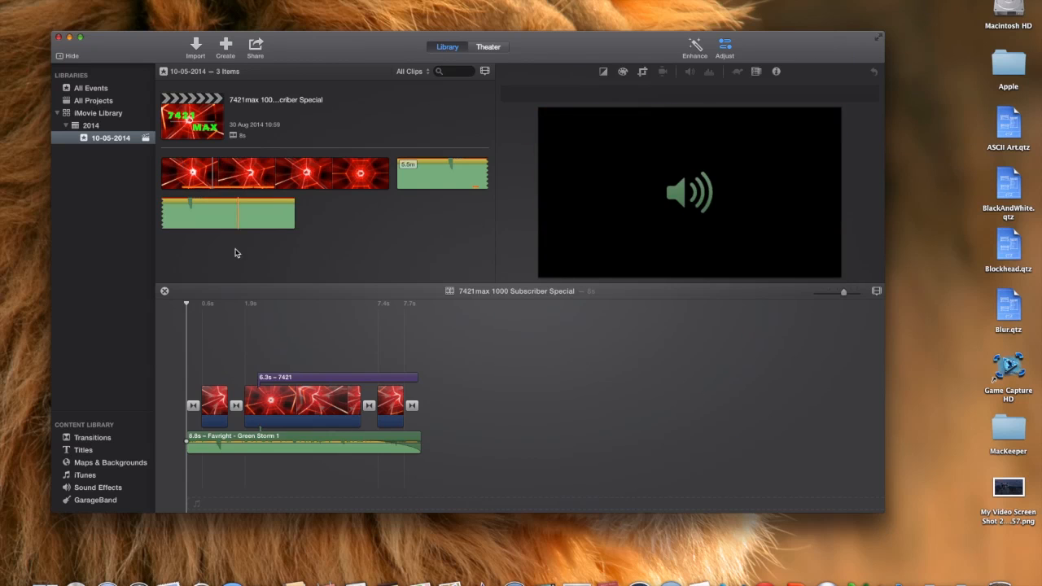
{"action": "left_click", "coordinate": [301, 403]}
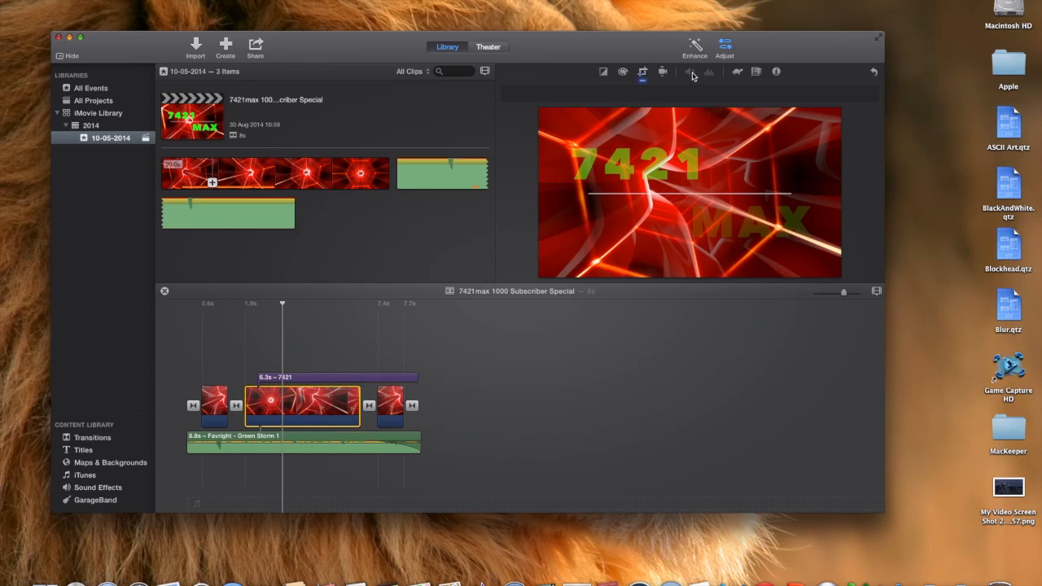
{"action": "mouse_move", "coordinate": [691, 72]}
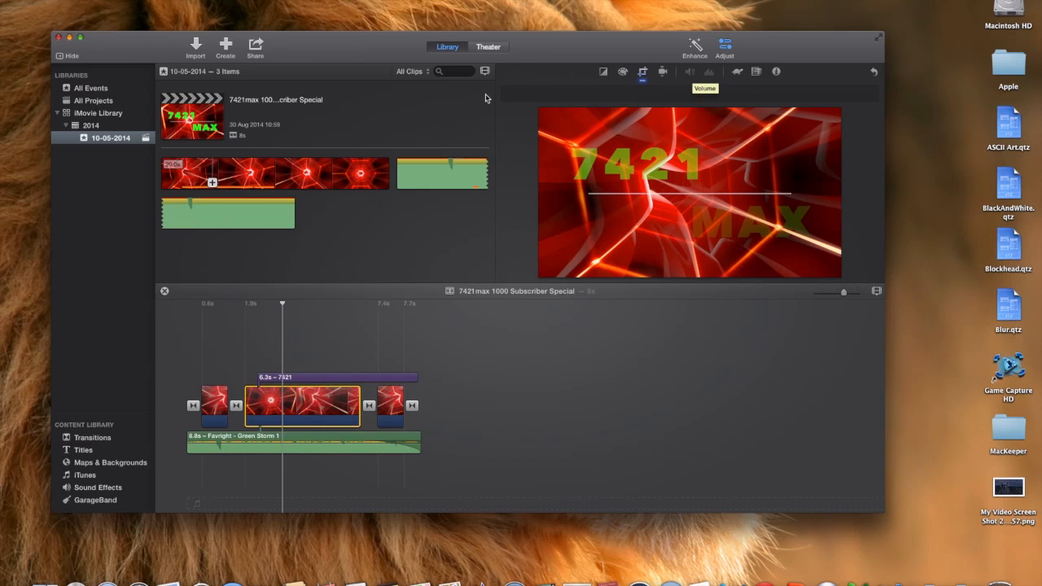
{"action": "left_click", "coordinate": [303, 442]}
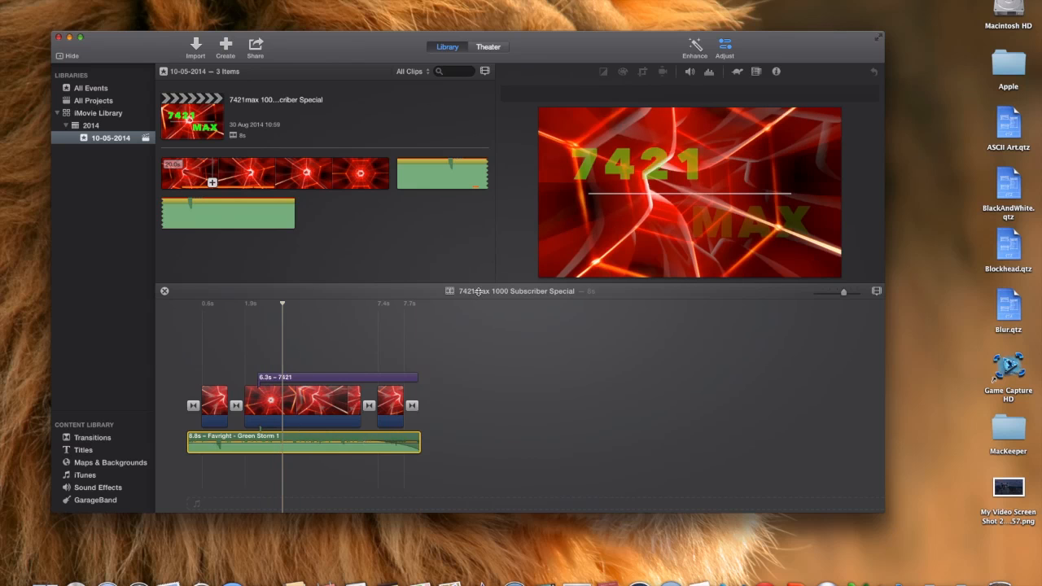
{"action": "left_click", "coordinate": [690, 71]}
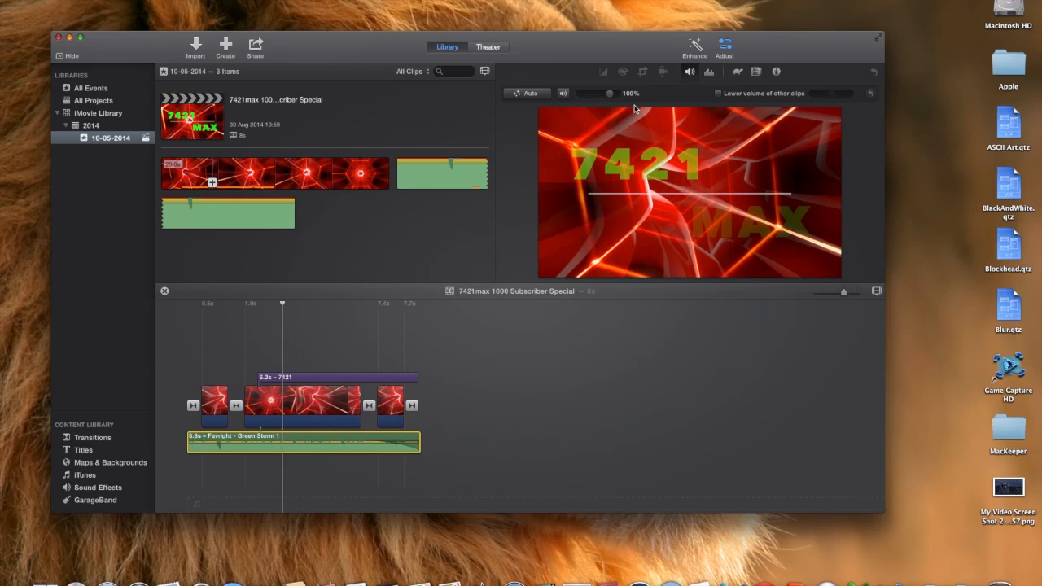
{"action": "mouse_move", "coordinate": [720, 93]}
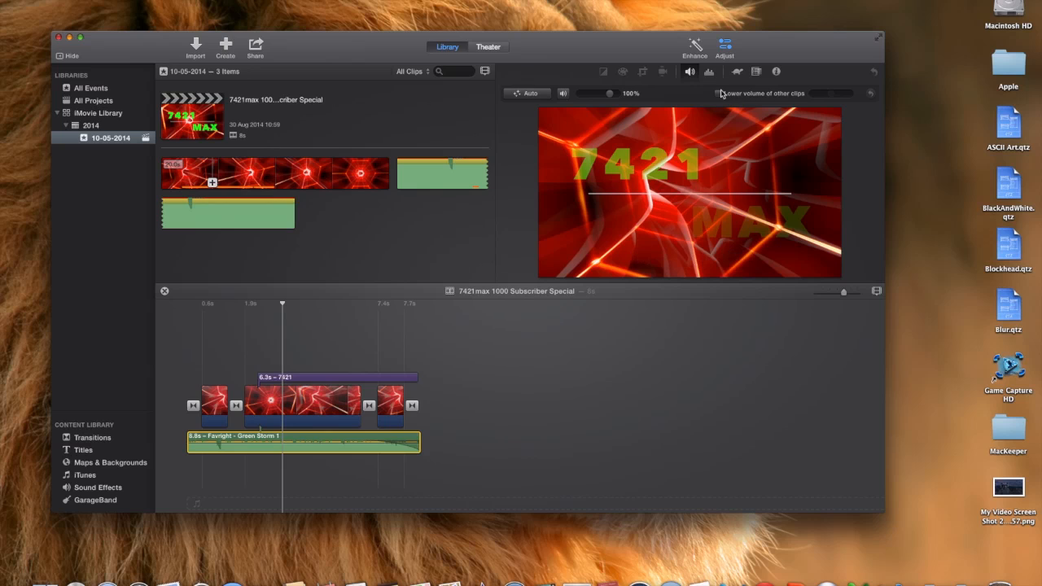
{"action": "mouse_move", "coordinate": [720, 93]}
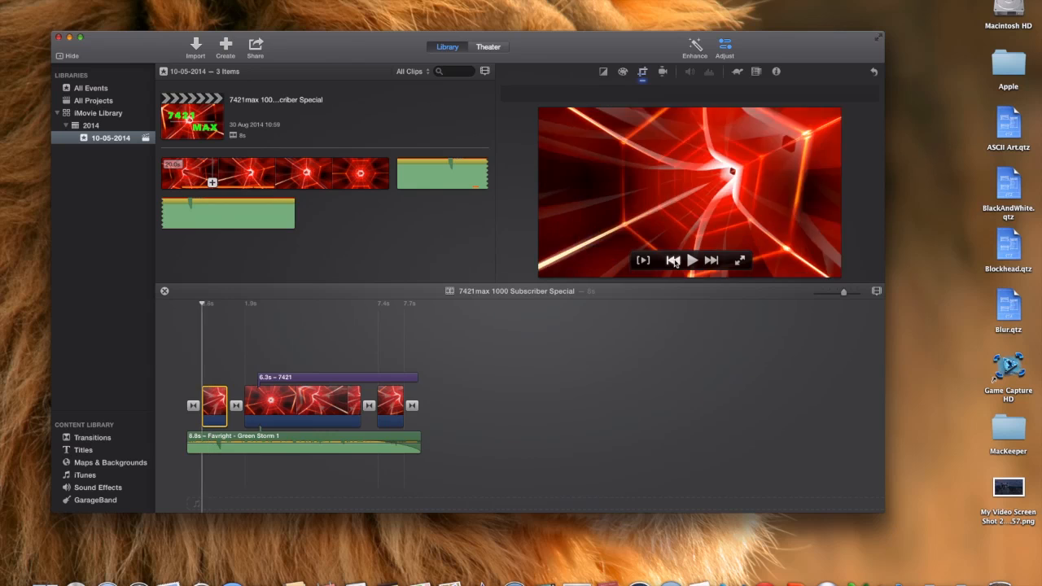
{"action": "left_click", "coordinate": [672, 259]}
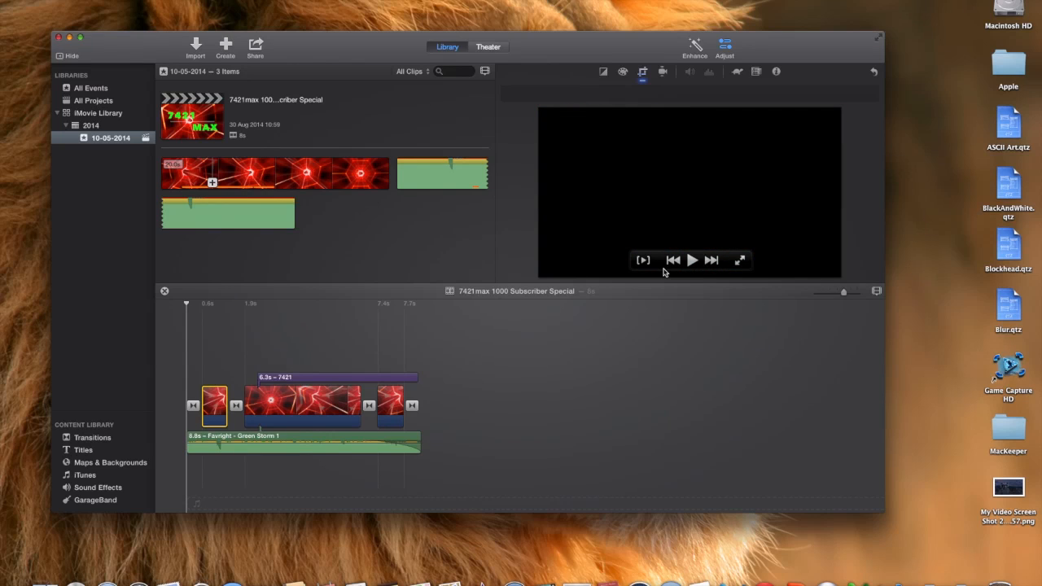
{"action": "key", "text": "volumeup"}
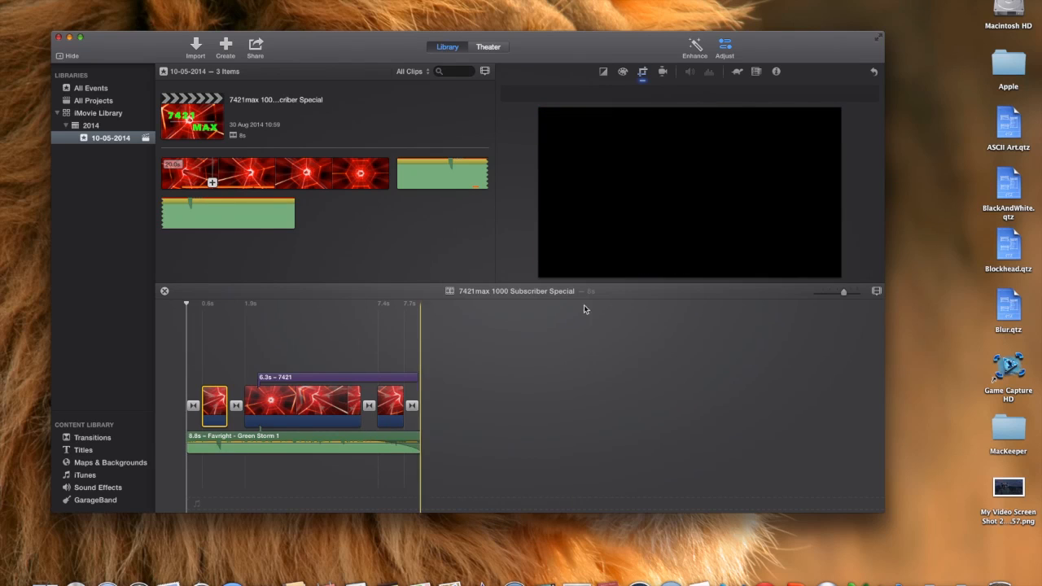
{"action": "mouse_move", "coordinate": [441, 383]}
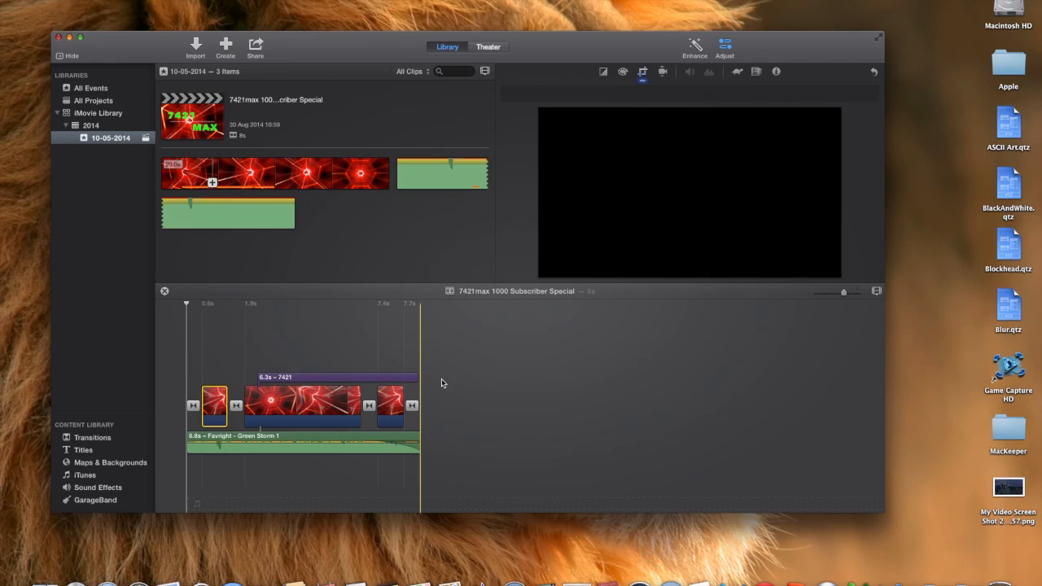
{"action": "left_click", "coordinate": [330, 359]}
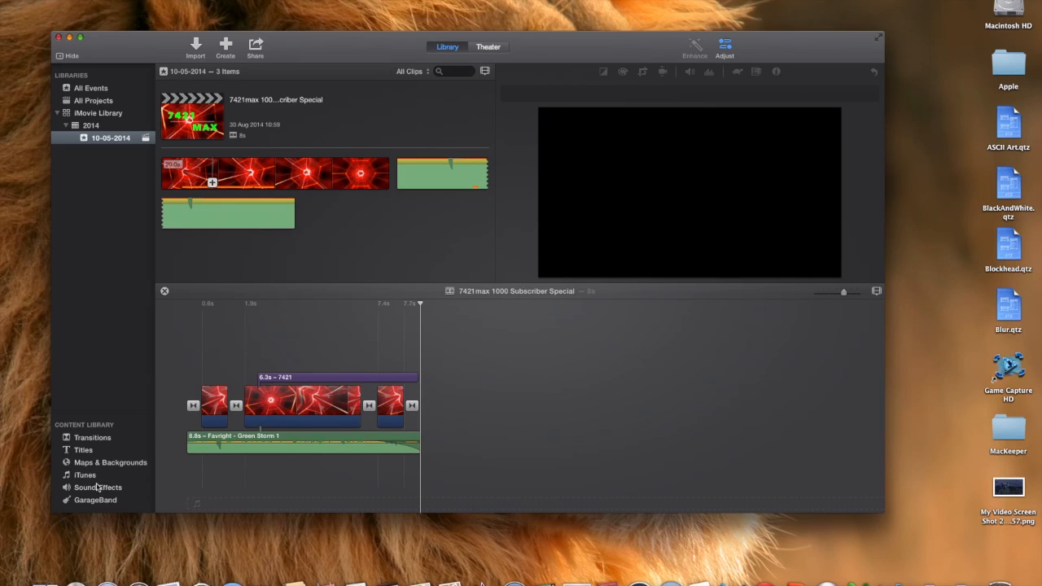
{"action": "mouse_move", "coordinate": [103, 504]}
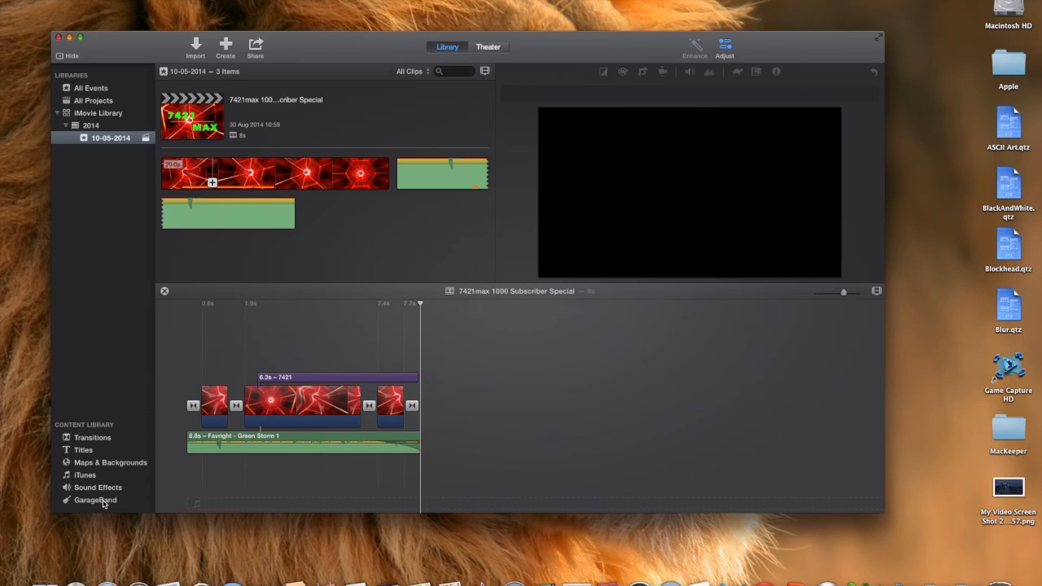
{"action": "left_click", "coordinate": [110, 462]}
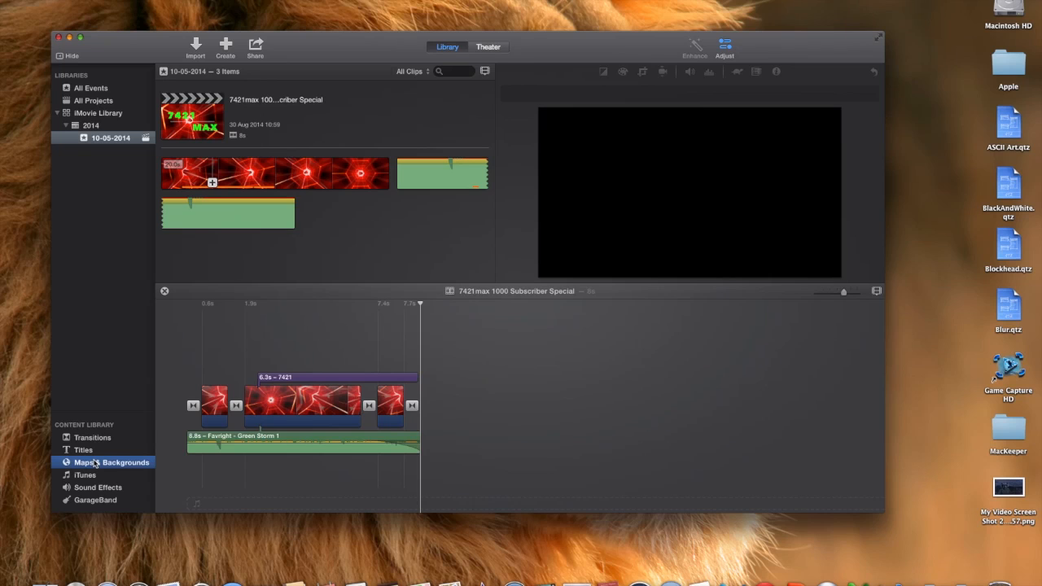
{"action": "left_click", "coordinate": [112, 463]}
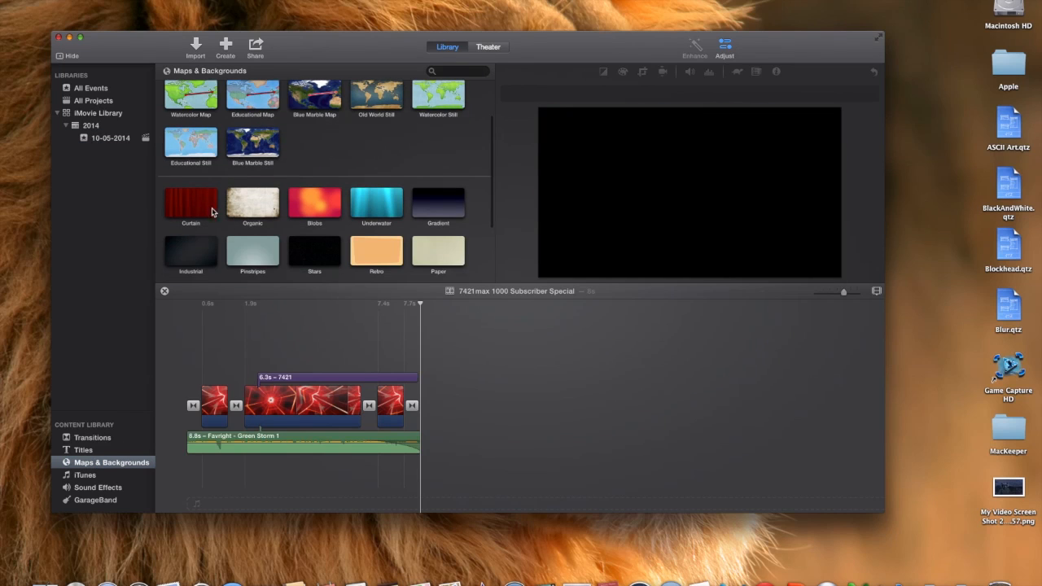
{"action": "scroll", "scroll_direction": "down", "scroll_amount": 3}
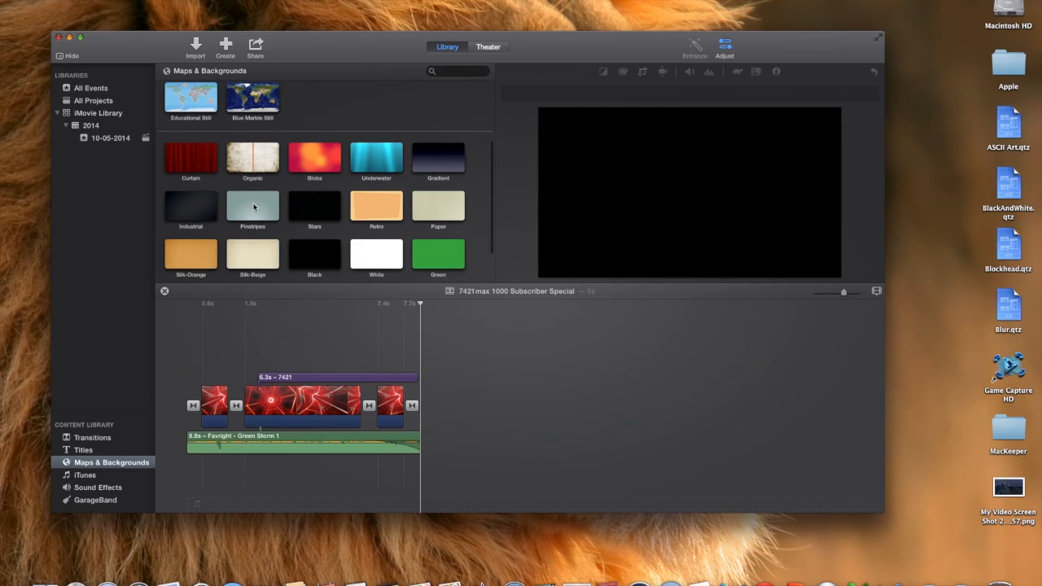
{"action": "left_click", "coordinate": [315, 205]}
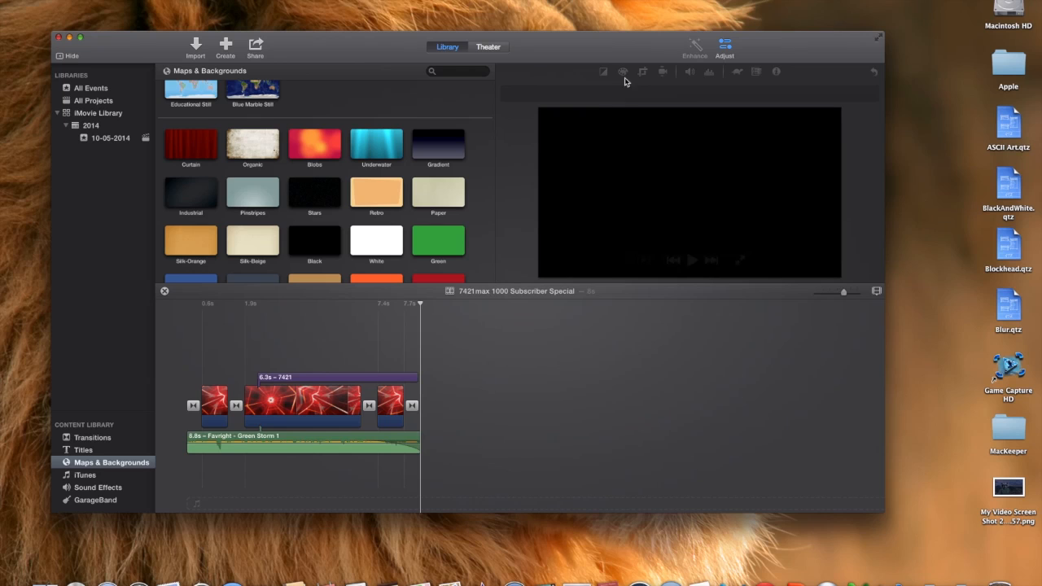
{"action": "scroll", "scroll_direction": "up", "scroll_amount": 3}
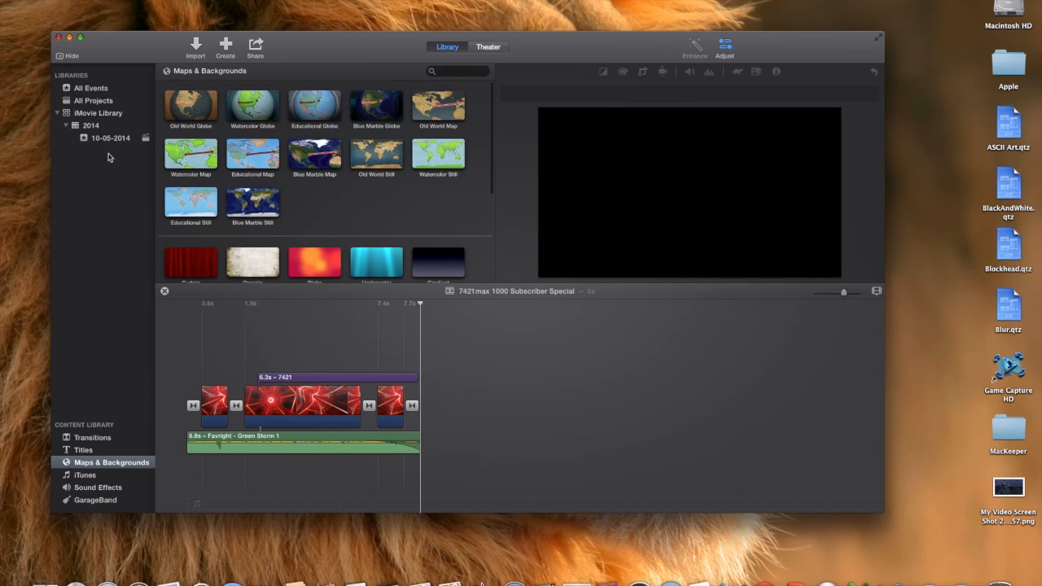
{"action": "left_click", "coordinate": [110, 138]}
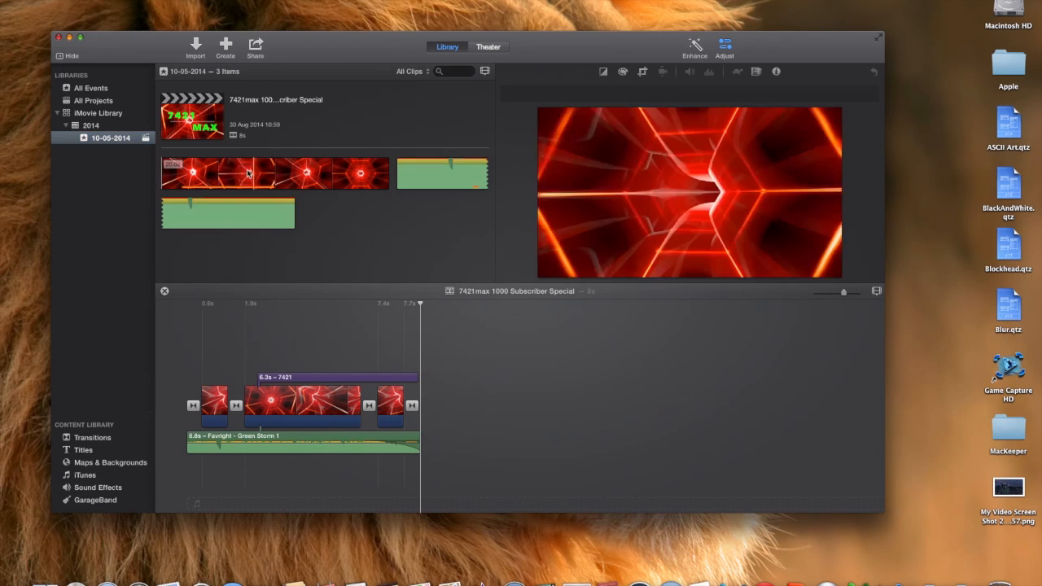